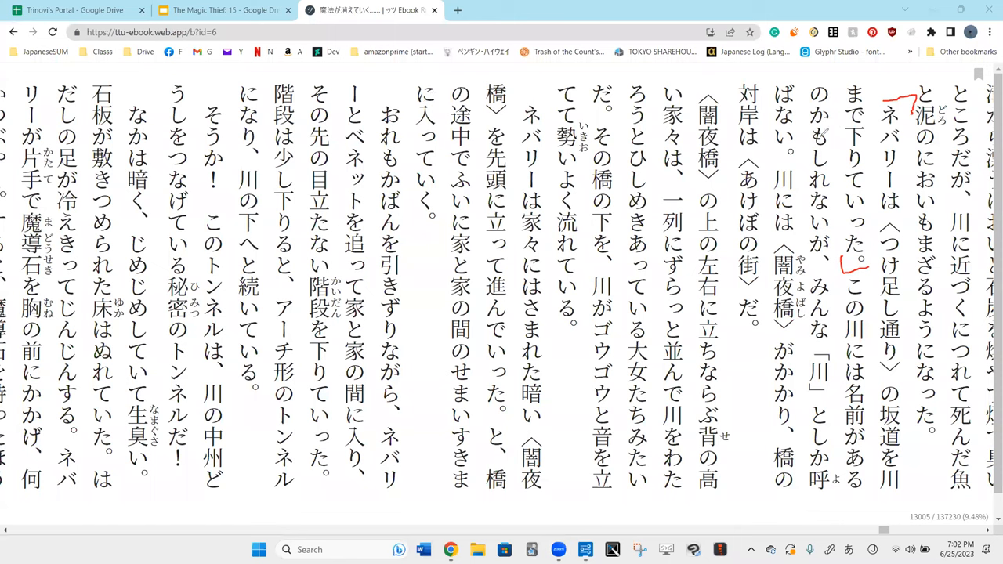
mouse_move(873, 285)
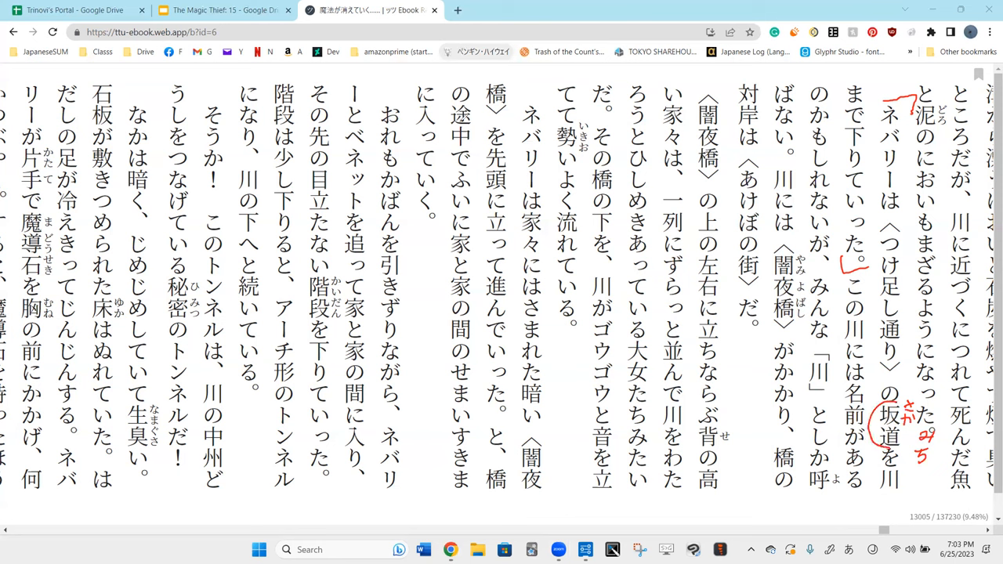
Clear the old pen marks, circle ネバリーは and underline ばない in the third column.
drag(530, 75, 573, 63)
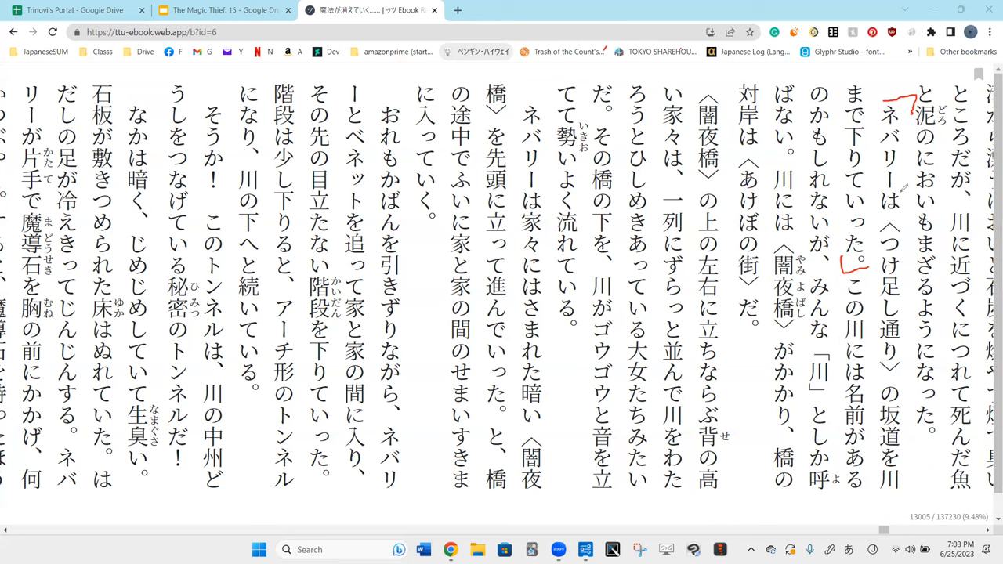
drag(874, 113, 890, 212)
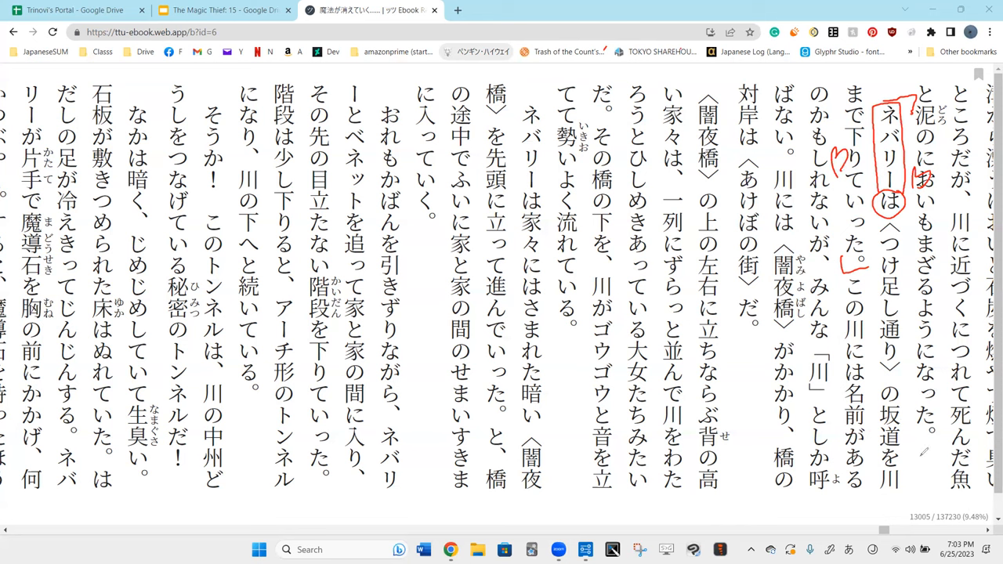
drag(901, 420, 912, 435)
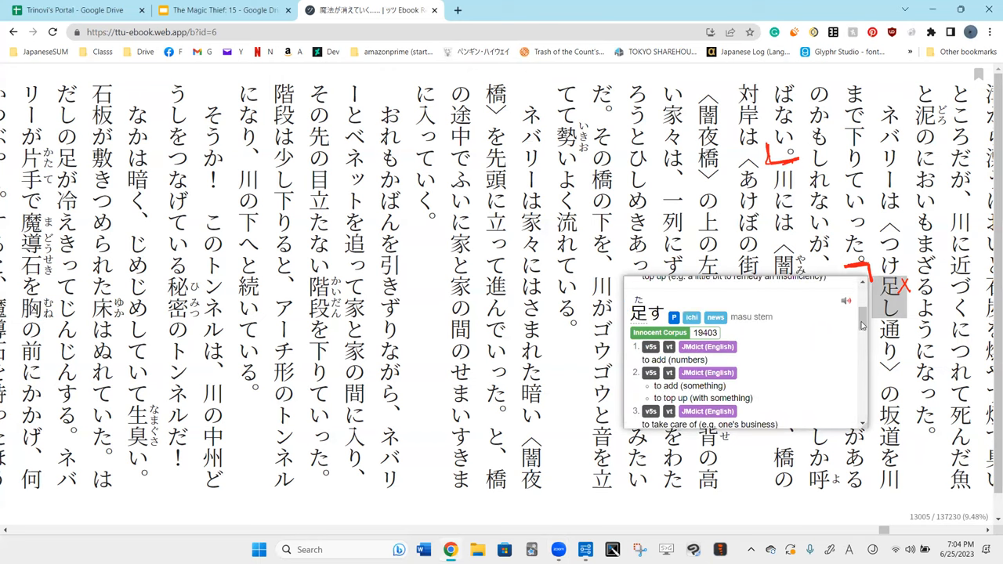
Scroll the page to bring the 「川」とか line into view after dismissing the popup.
scroll(down, 3)
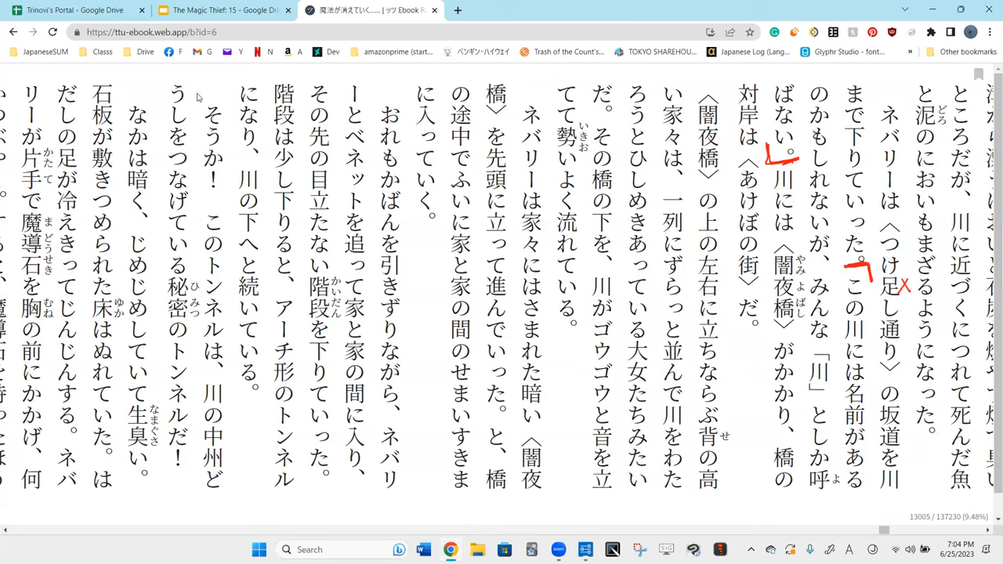
mouse_move(329, 6)
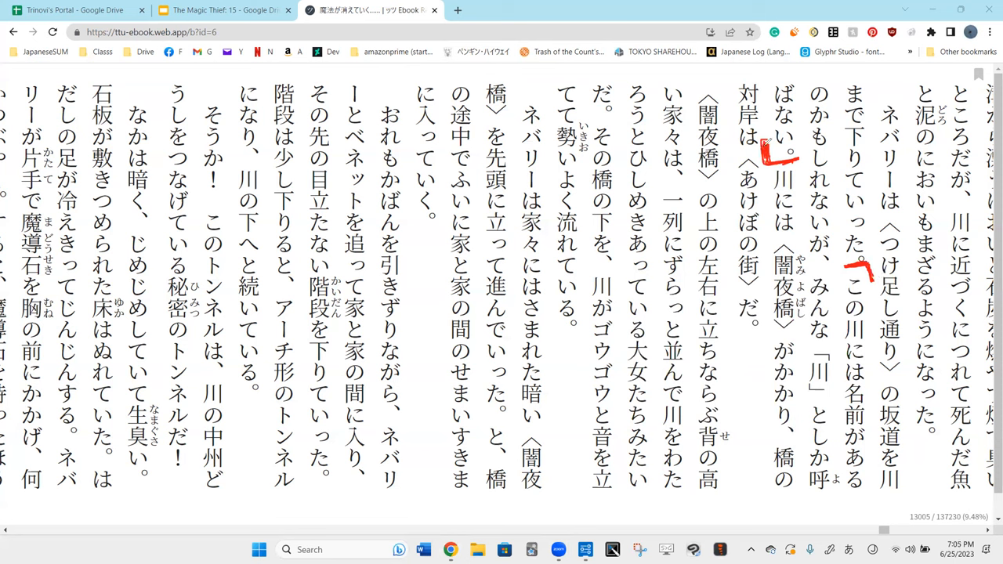
mouse_move(877, 329)
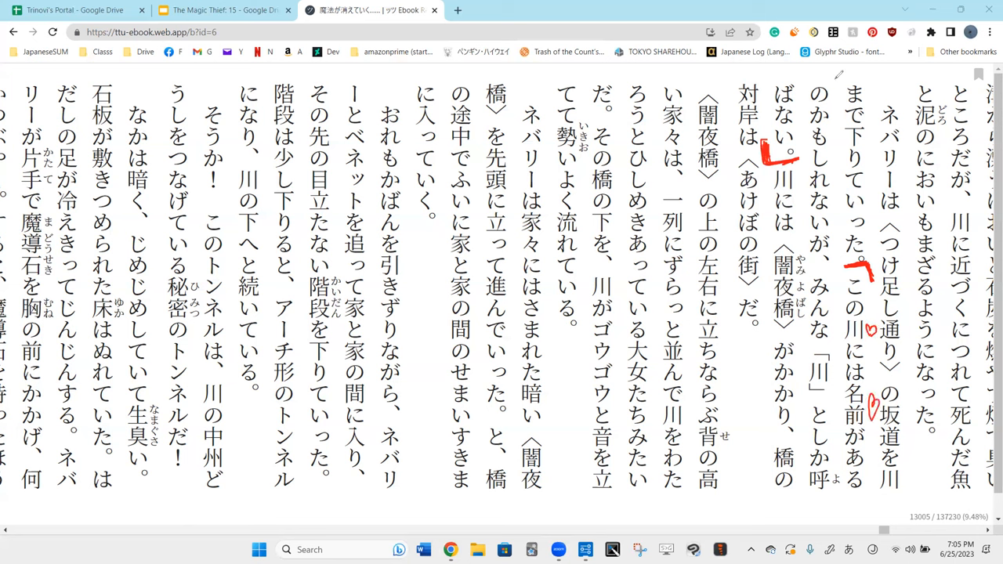
mouse_move(837, 82)
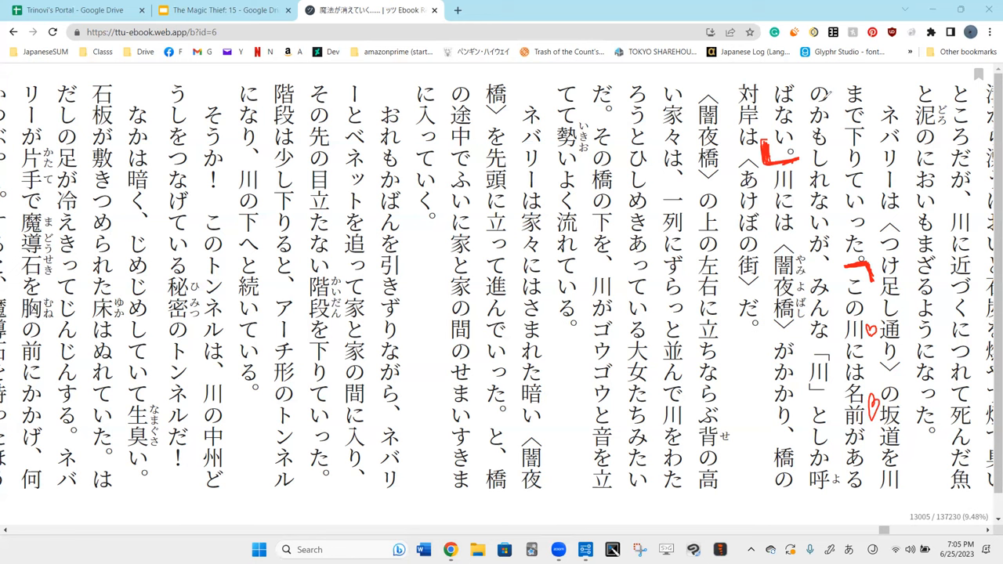
mouse_move(850, 213)
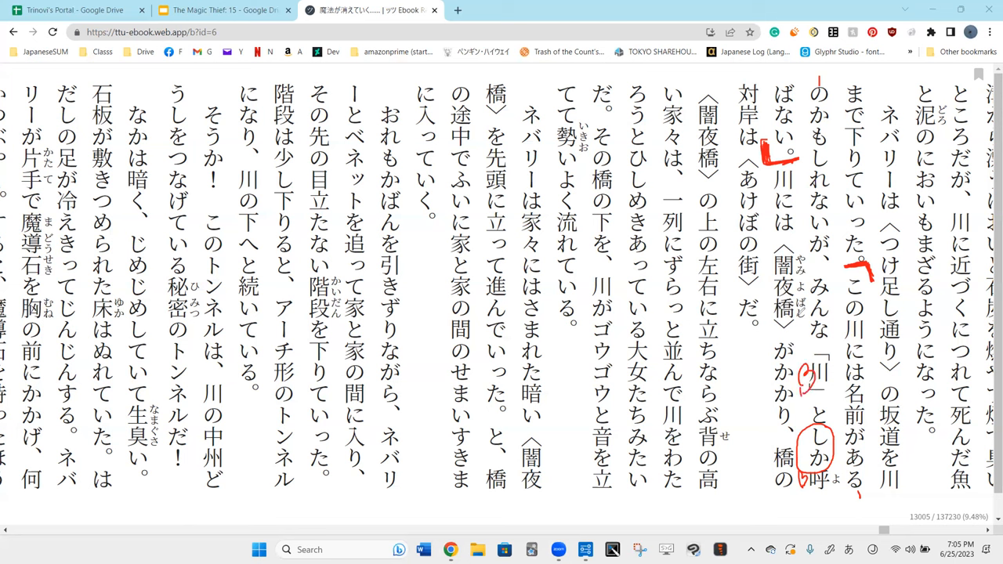
Underline だ after 〈あけぼの街〉 with a fresh red pen stroke.
drag(807, 314, 808, 353)
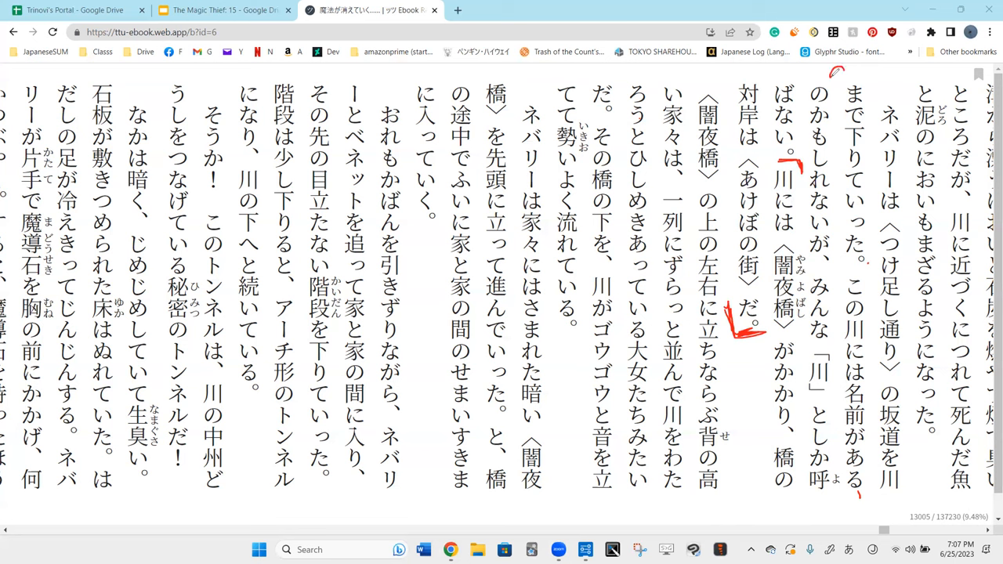
Doodle a small red crown at the top edge above the page text.
drag(831, 76, 870, 70)
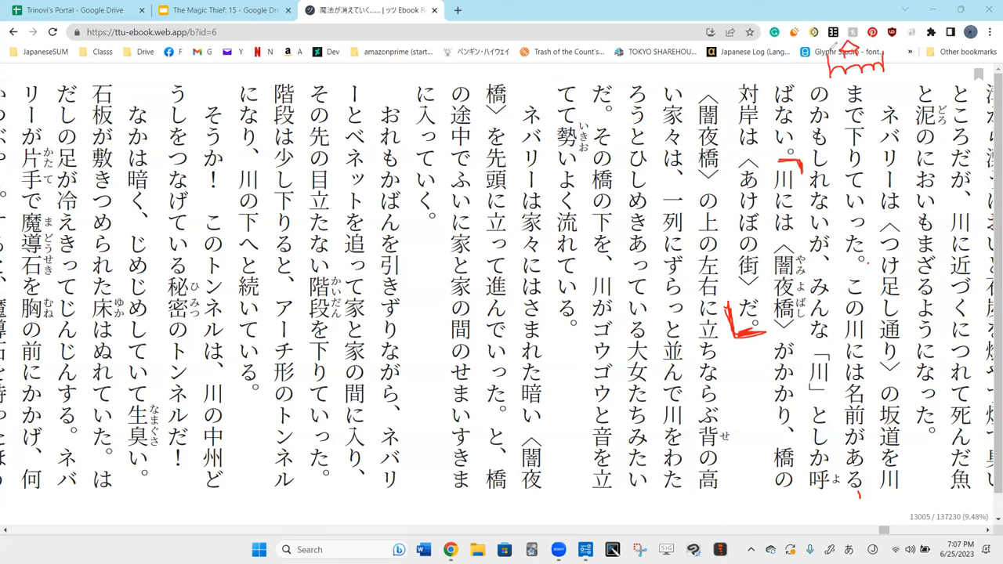
mouse_move(807, 232)
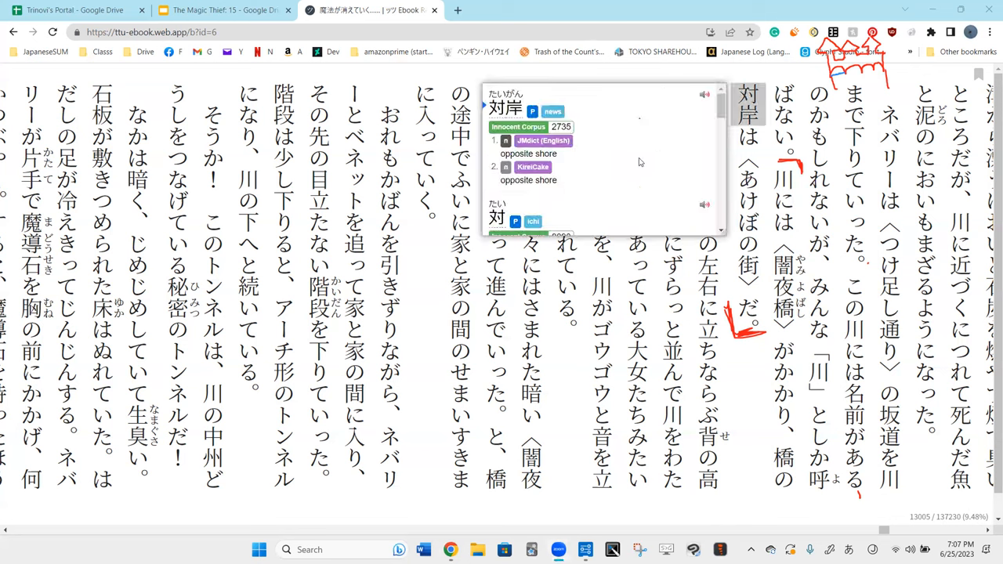
mouse_move(408, 69)
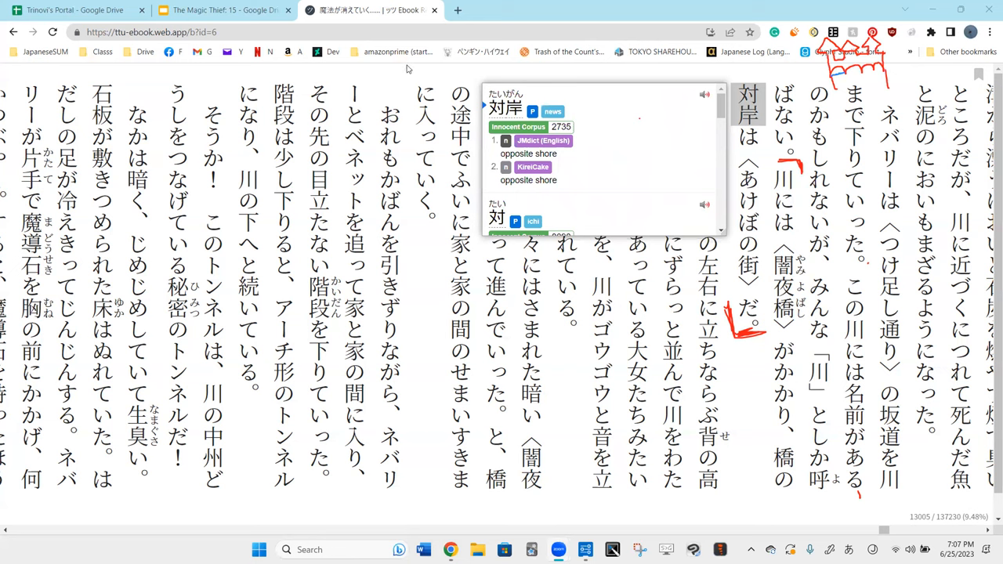
mouse_move(676, 69)
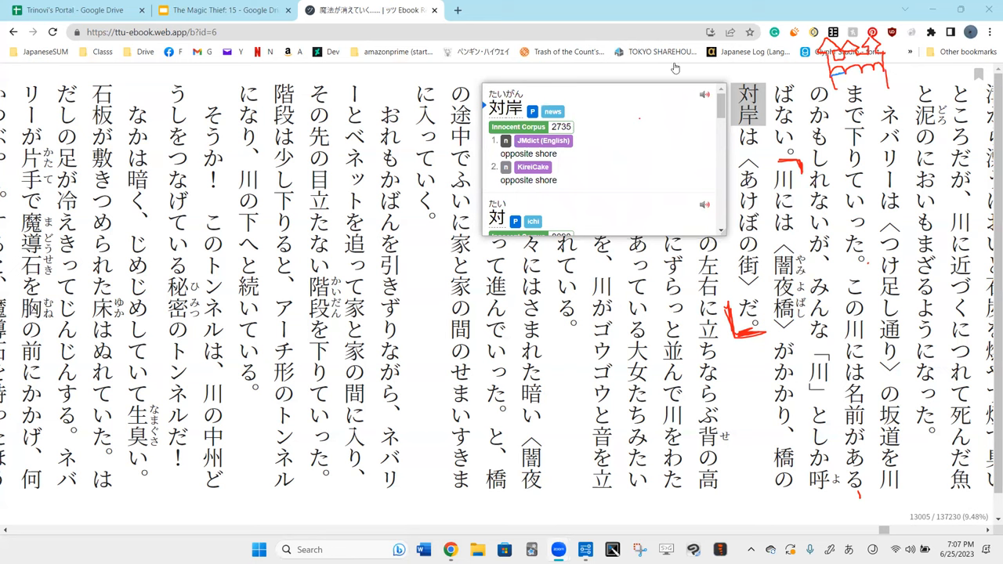
mouse_move(750, 389)
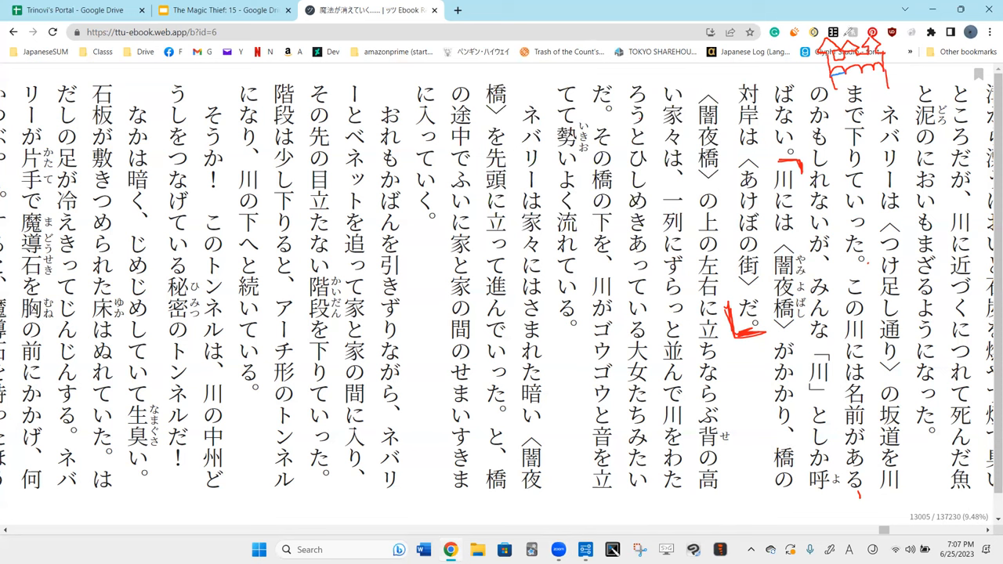
mouse_move(796, 69)
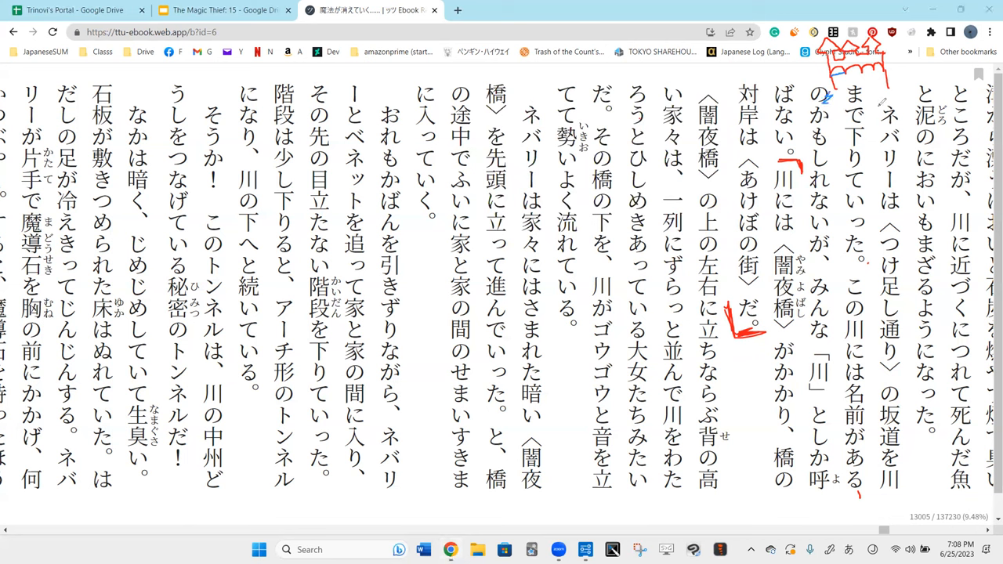
Scribble the crown blue with a small note beside it, then start a pink bracket above 〈闇夜橋〉.
drag(894, 94, 909, 117)
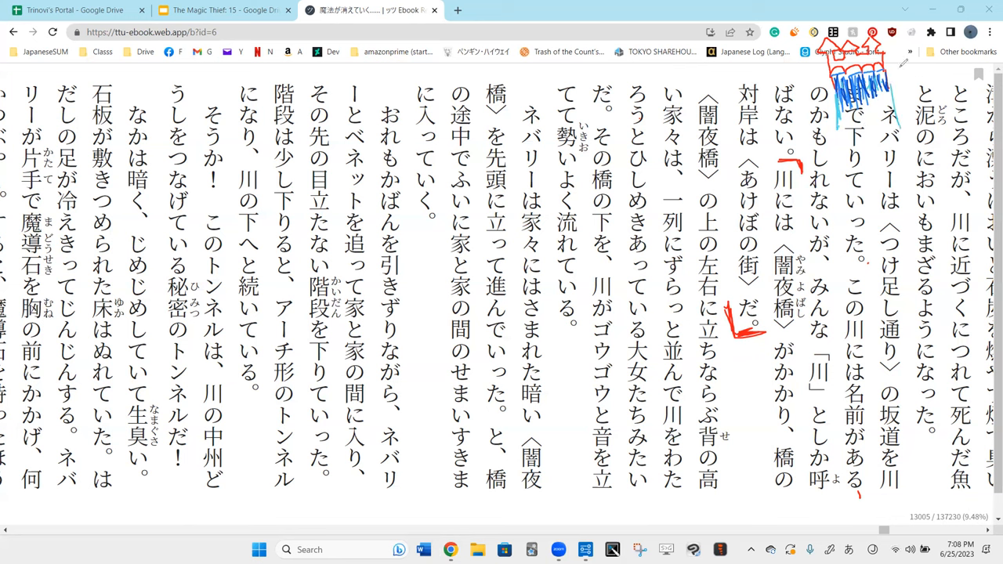
drag(900, 79, 941, 86)
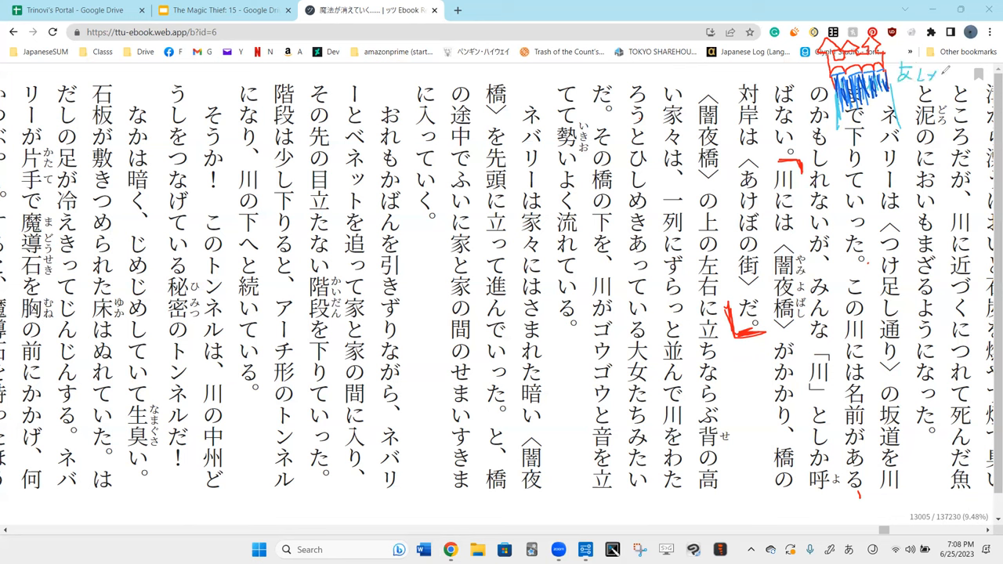
drag(928, 75, 949, 71)
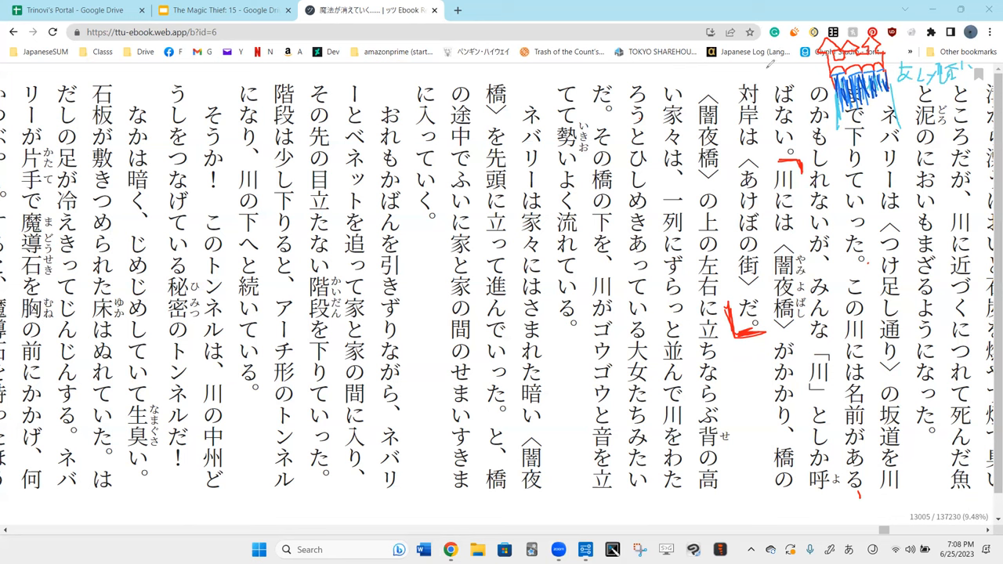
drag(760, 75, 771, 66)
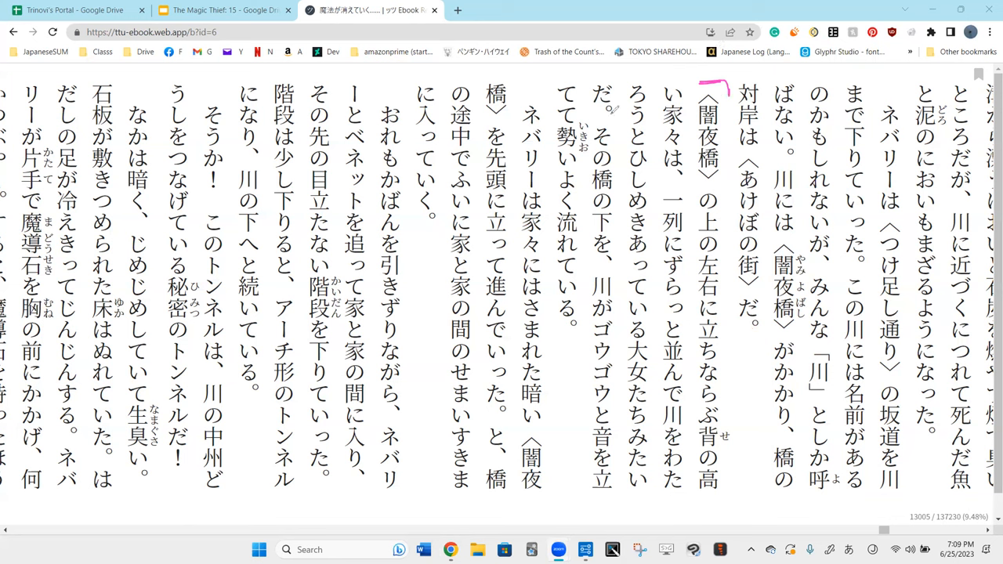
Underline だ and mark その橋 in pink, then sketch a bridge with houses in the margin.
drag(586, 108, 615, 118)
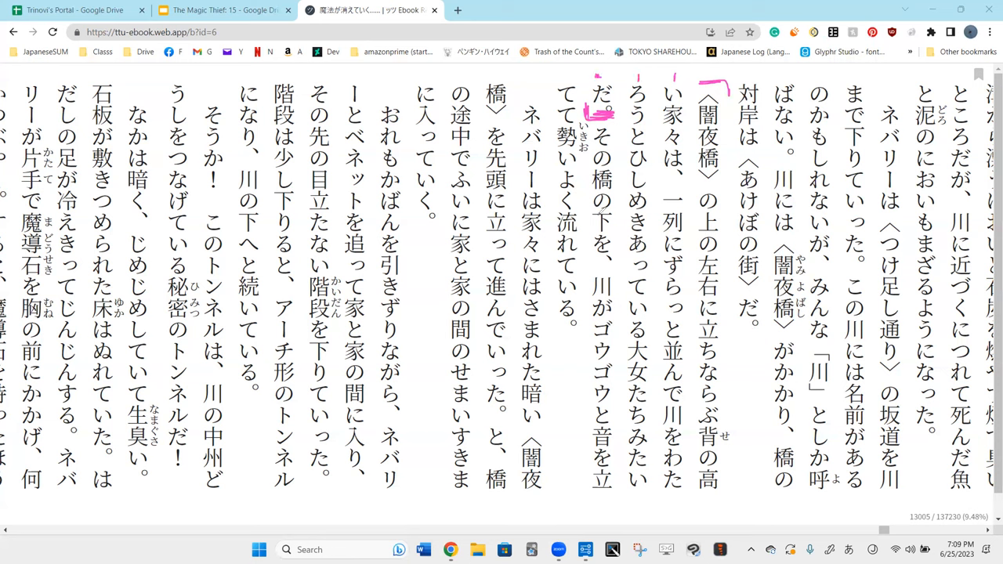
drag(718, 128, 733, 160)
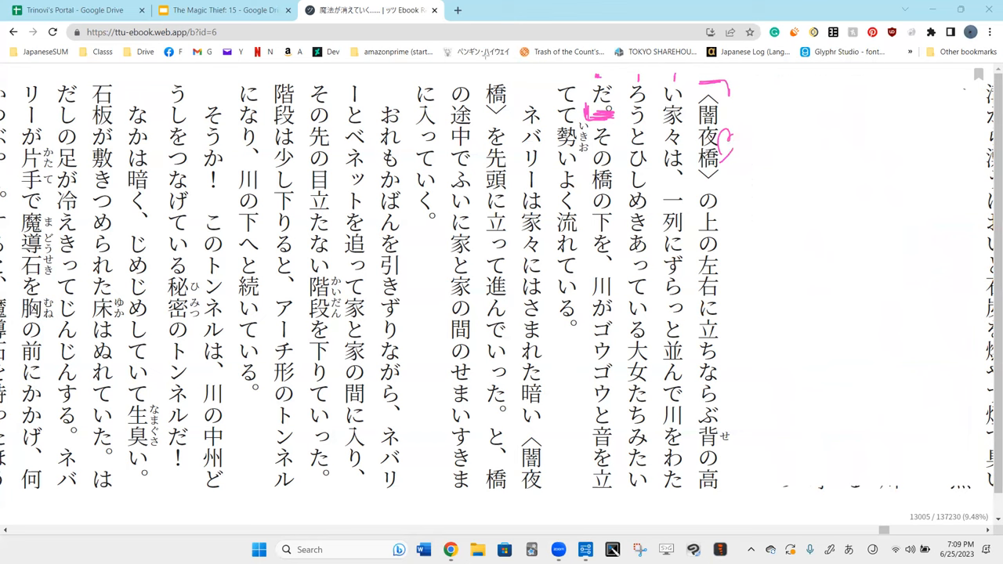
mouse_move(671, 64)
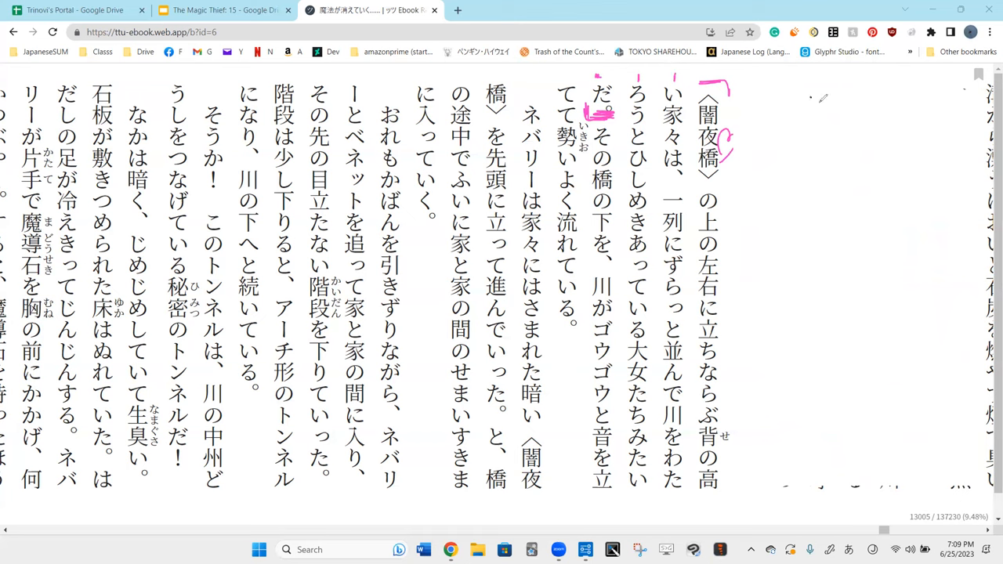
drag(818, 93, 814, 157)
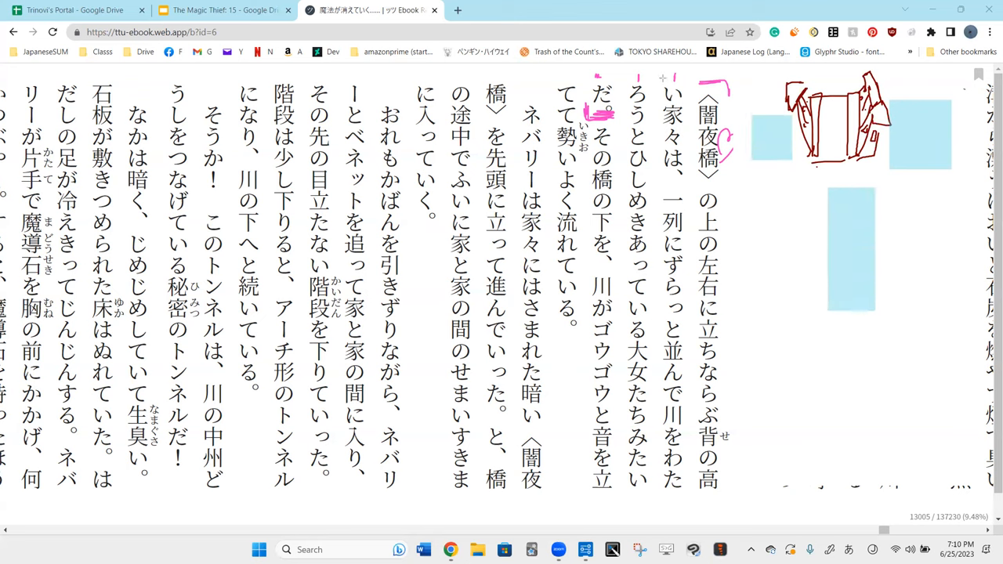
mouse_move(680, 81)
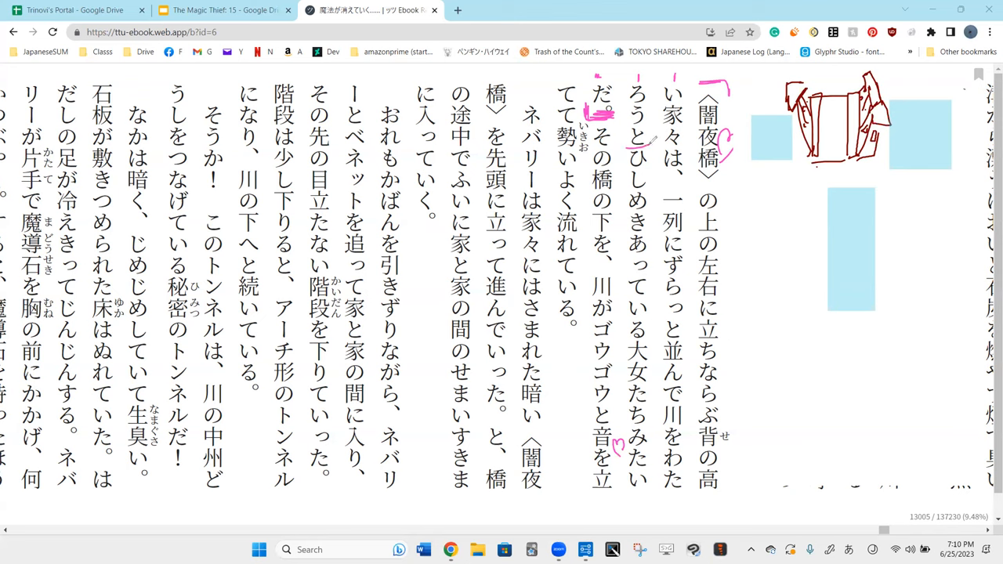
Circle the phrase ひしめきあっている in pink down the 家々は column.
drag(635, 153, 646, 337)
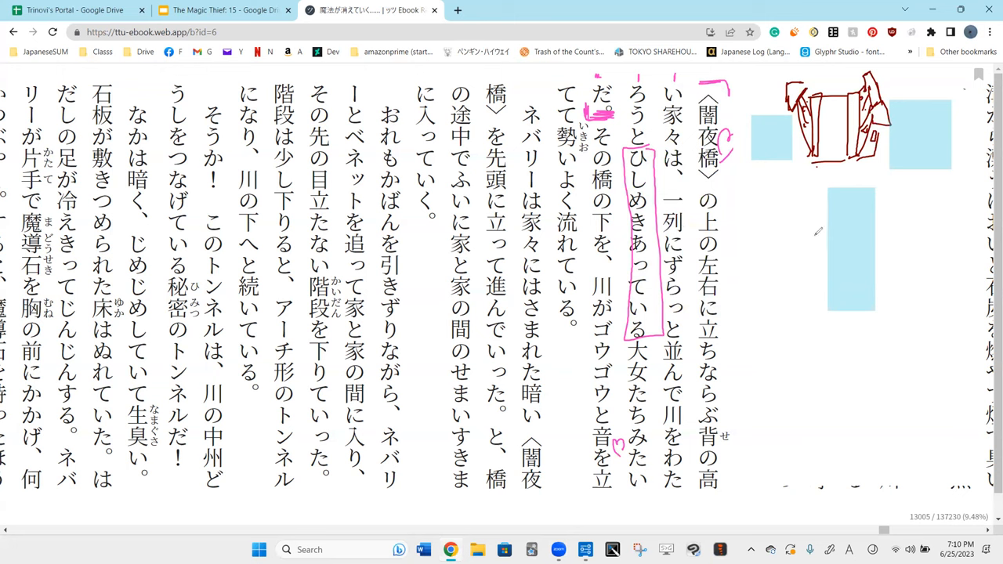
mouse_move(776, 244)
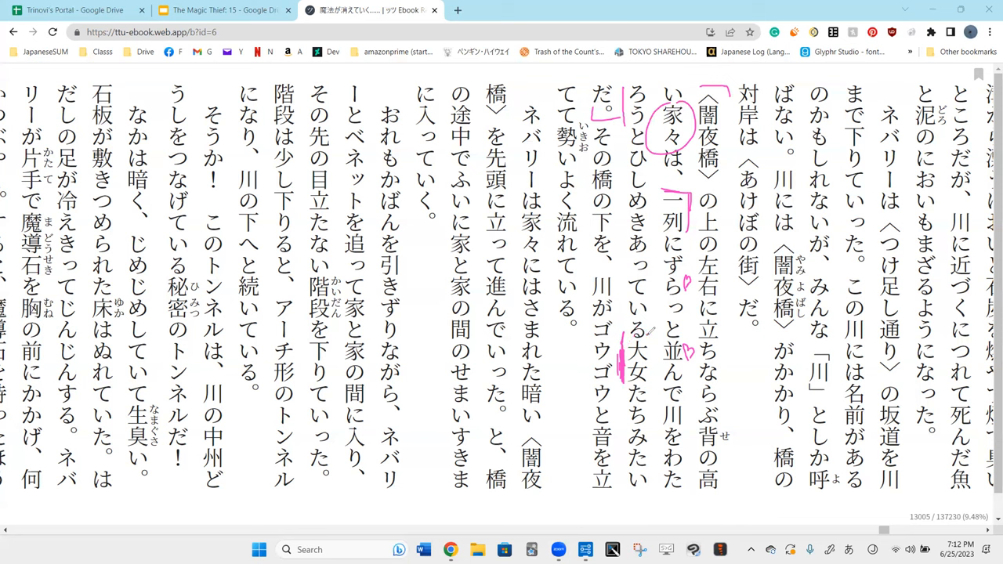
Highlight beside 大友たちみたい and close the pink bracket at 流れている.
drag(643, 337, 639, 439)
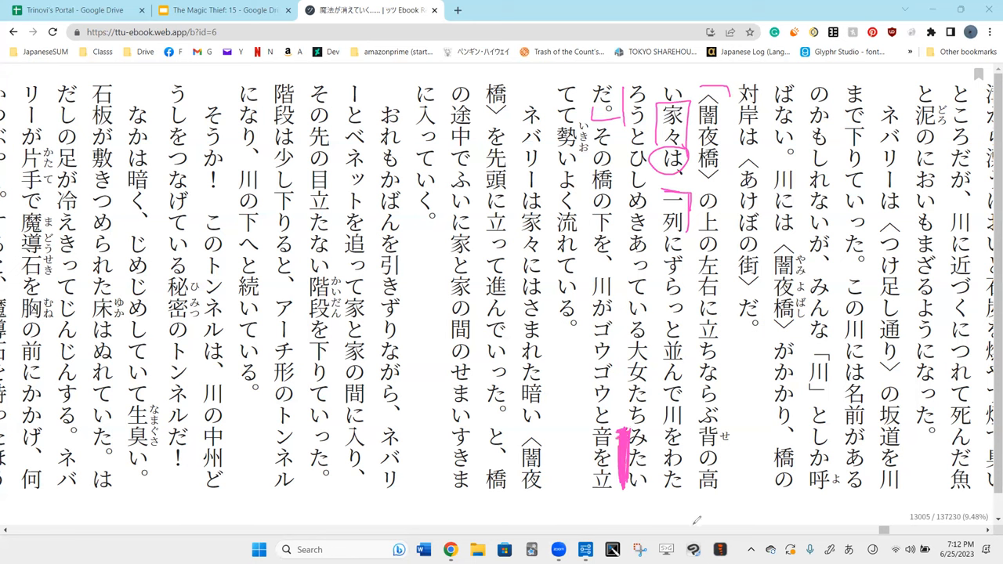
mouse_move(691, 514)
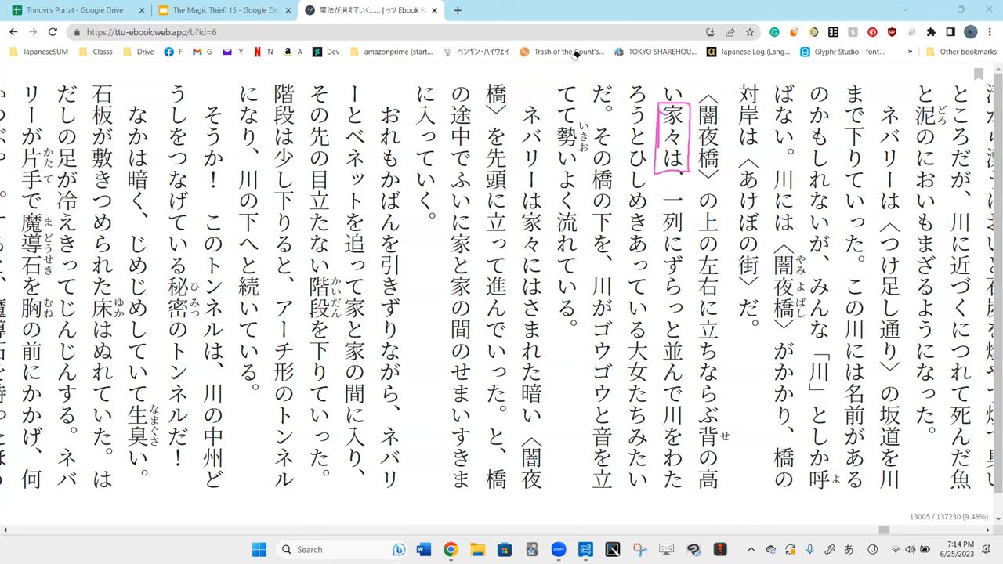
mouse_move(743, 446)
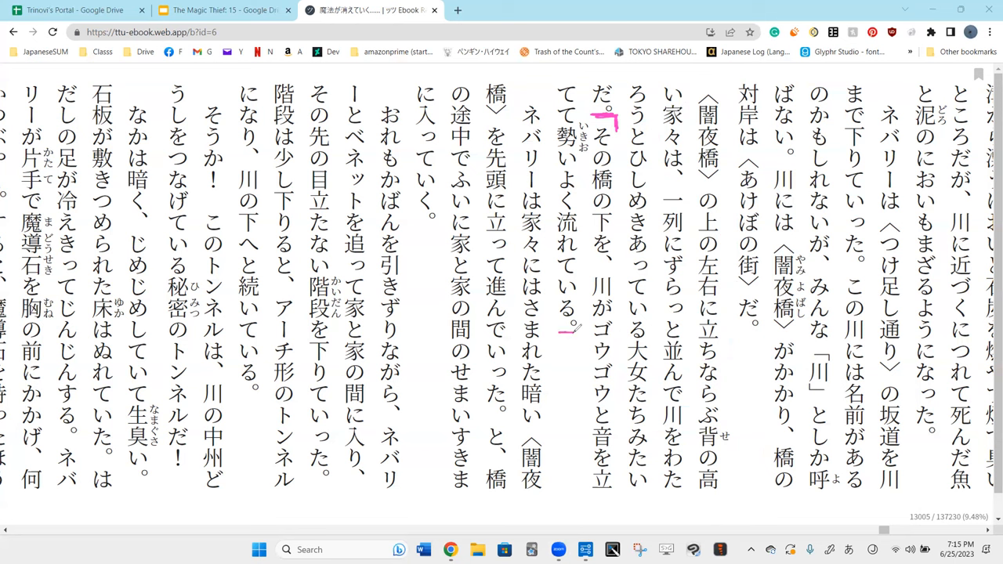
drag(551, 313, 577, 332)
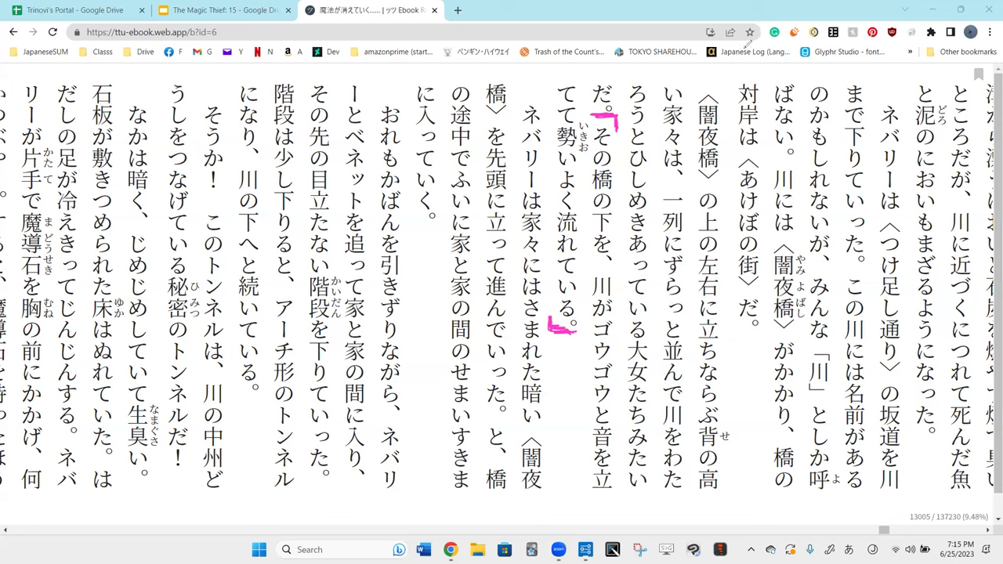
mouse_move(815, 76)
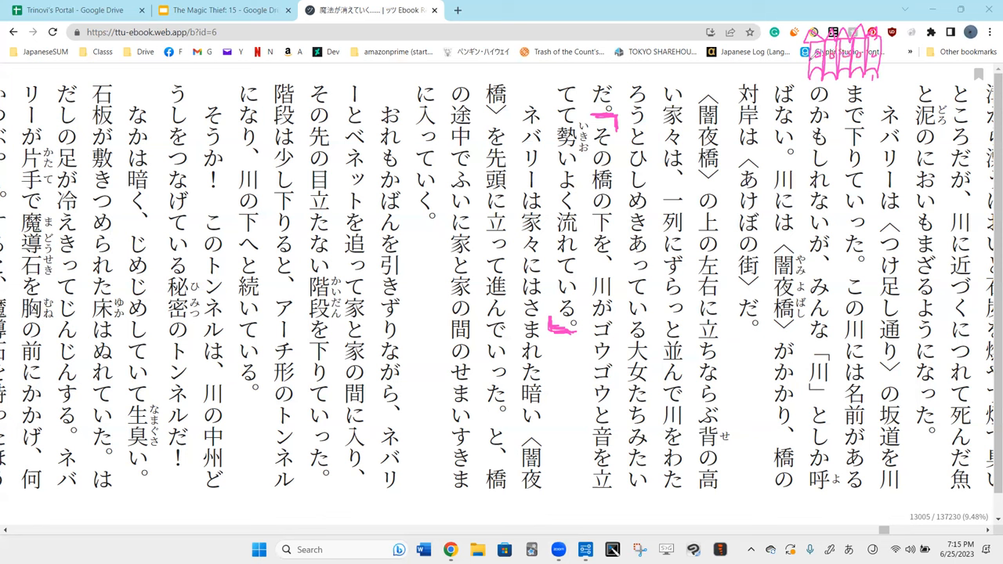
mouse_move(671, 49)
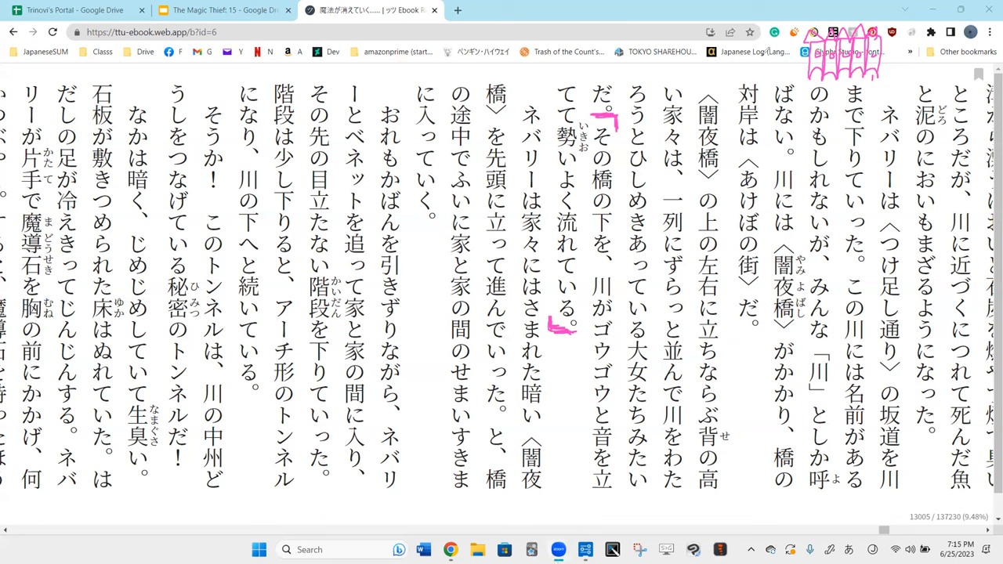
Test the blue pen above the text and circle の in その橋の下を.
drag(815, 86, 819, 117)
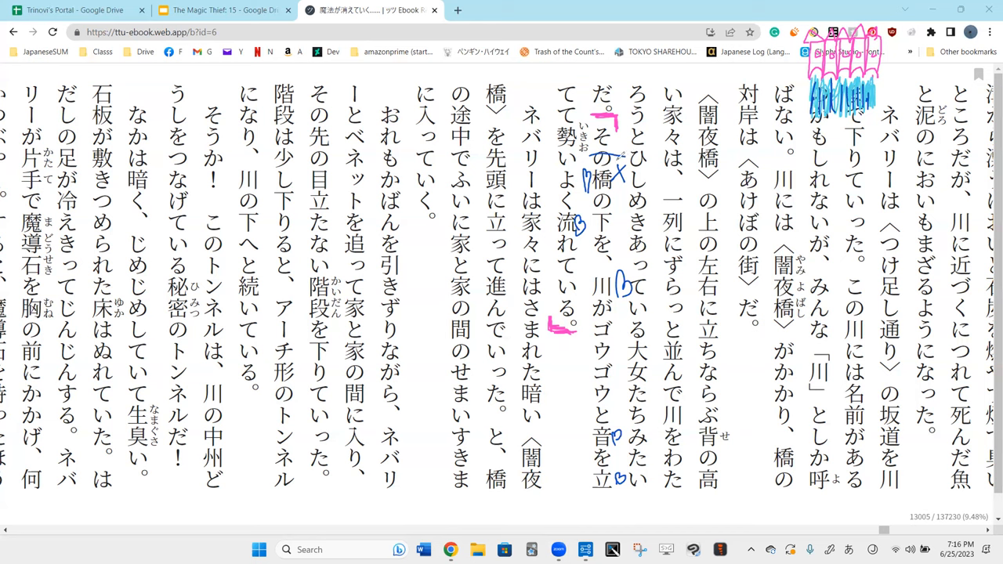
drag(580, 160, 619, 200)
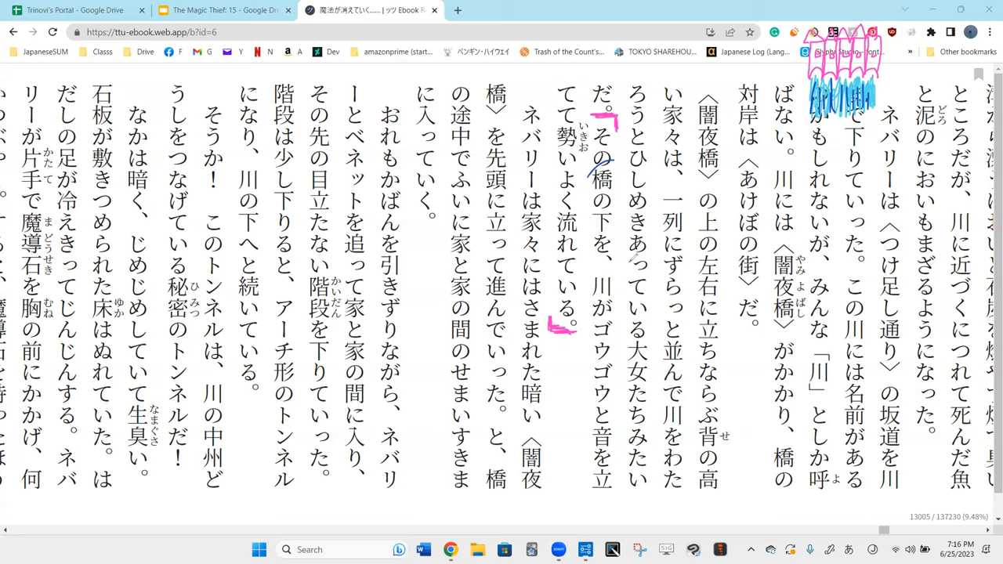
Box the 川がゴウゴウと音を立てて clause and the character 下 in blue.
drag(596, 165, 609, 201)
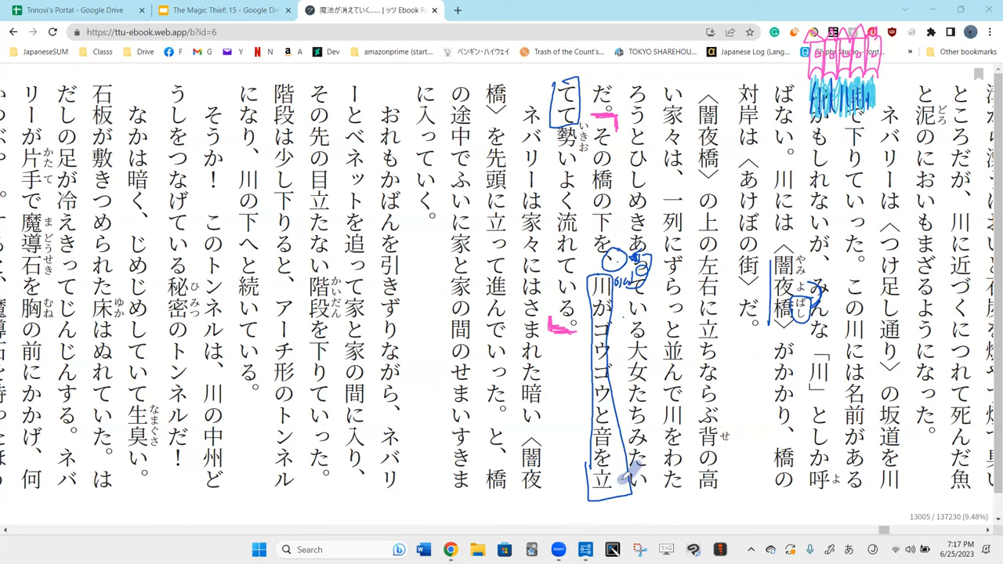
drag(627, 228, 619, 478)
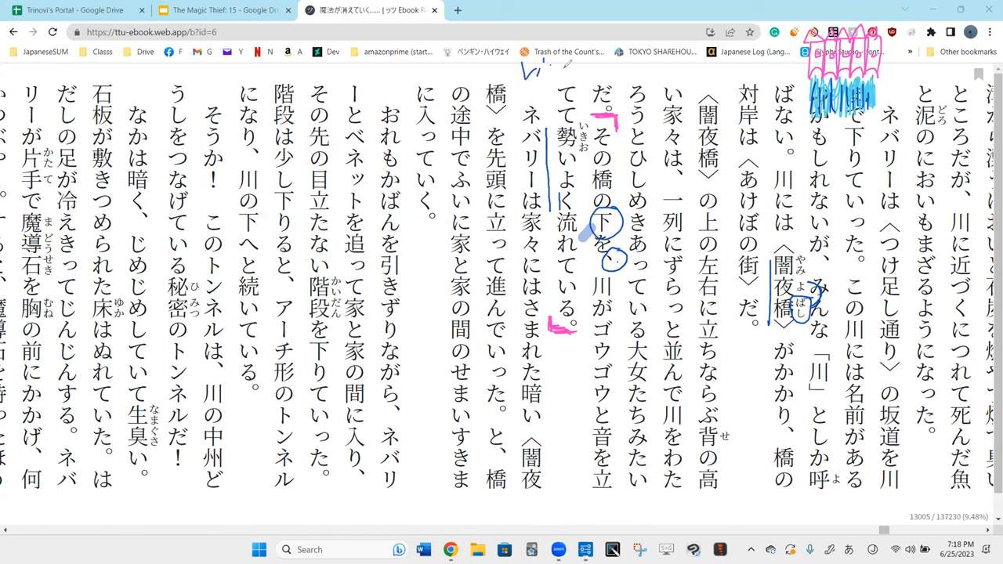
Circle the particle に after 家々 in blue in the ネバリーは流れに line.
drag(521, 71, 593, 70)
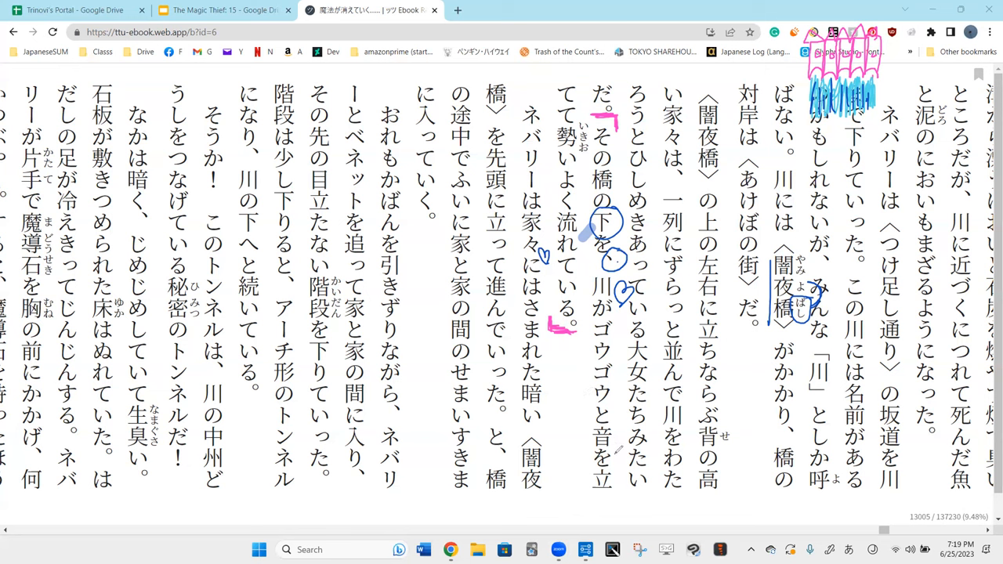
mouse_move(618, 458)
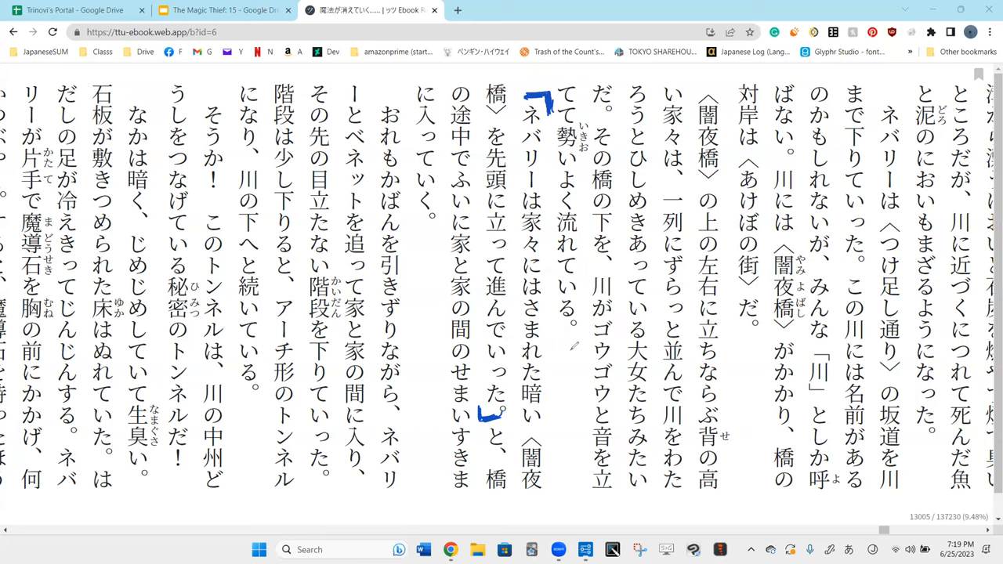
mouse_move(508, 203)
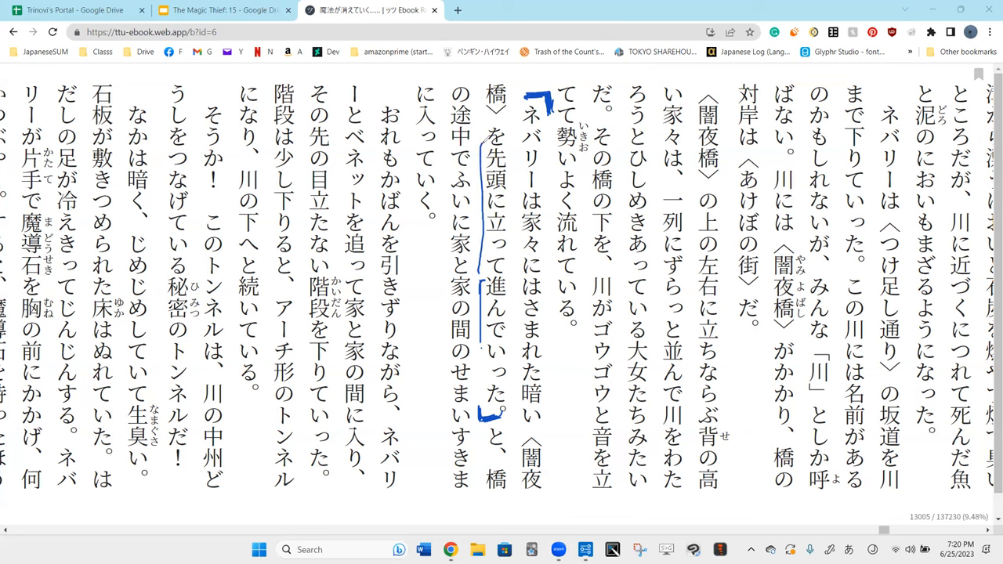
Box the phrase 家々にはさまれた暗い in blue with a downward pen stroke.
drag(485, 144, 509, 282)
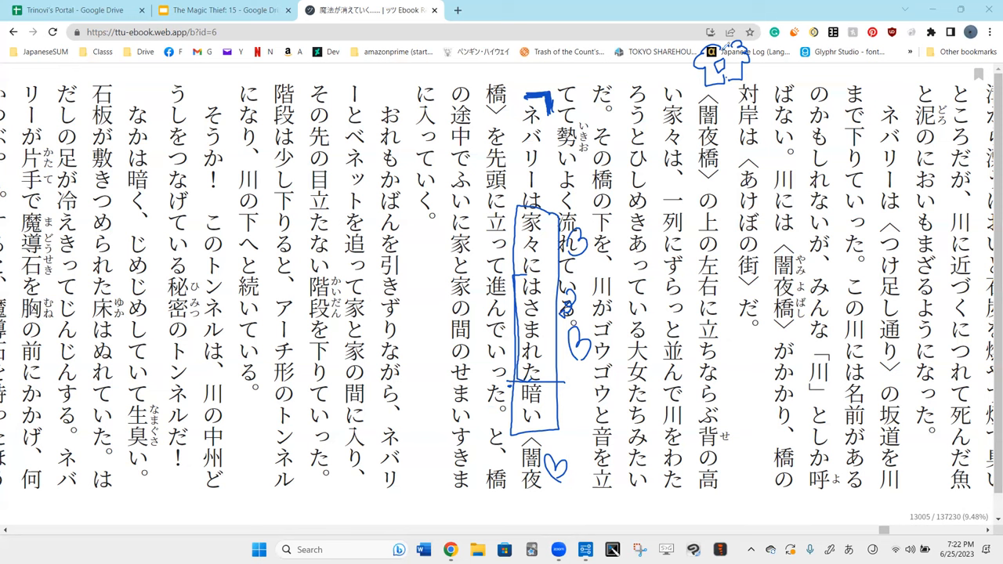
mouse_move(611, 327)
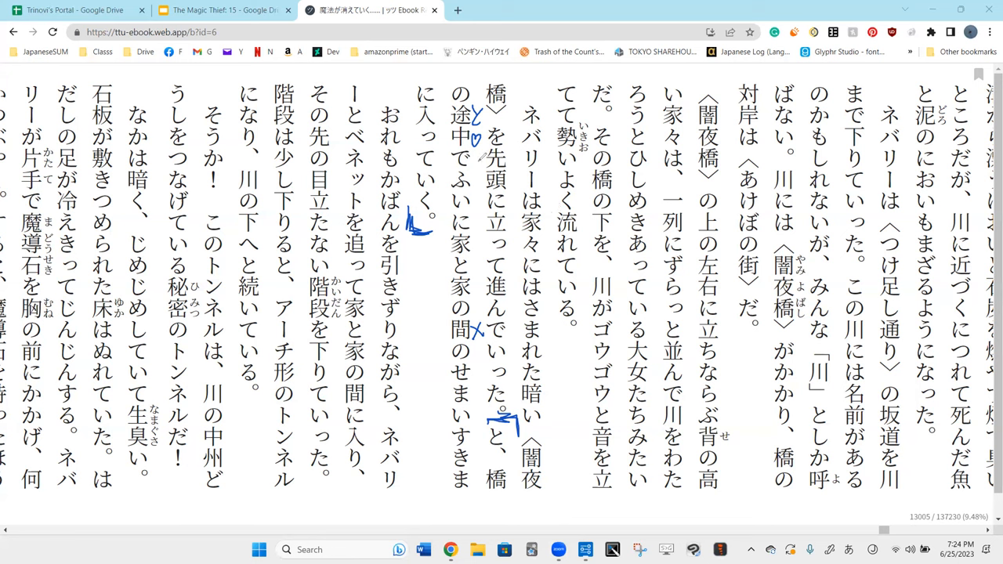
Bracket the phrase from すきま into 入っていく and jot a short note above the columns.
drag(416, 110, 410, 160)
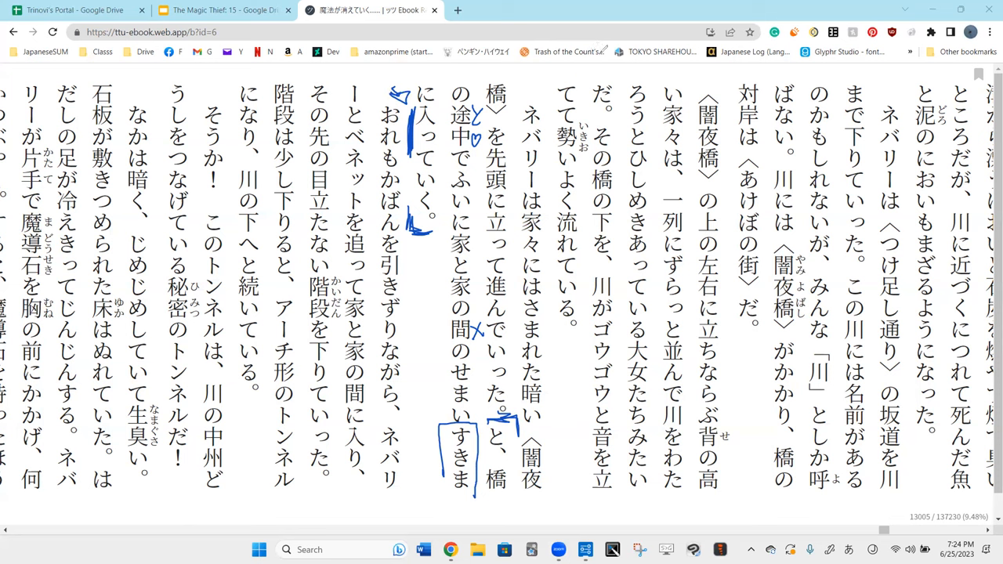
drag(580, 70, 614, 60)
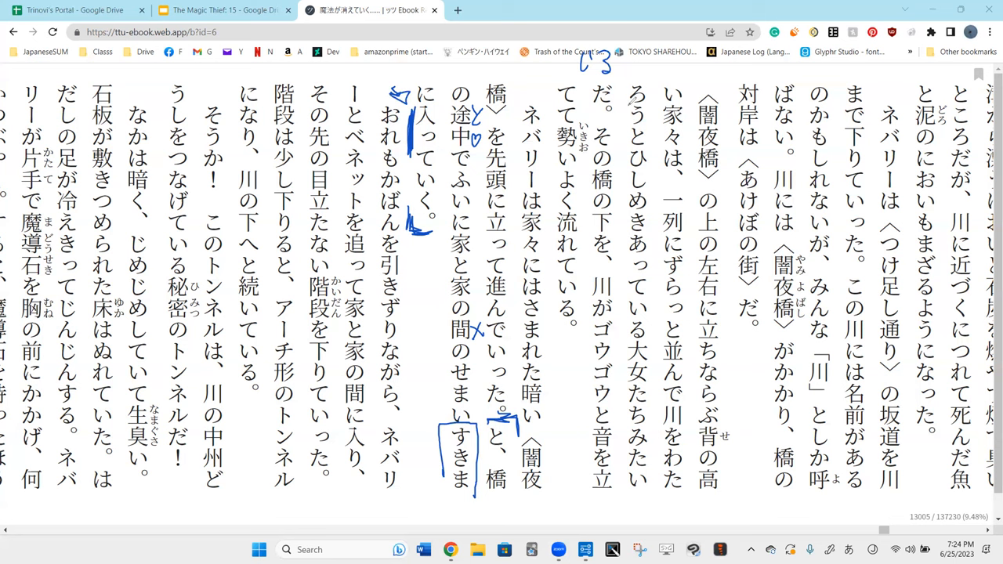
drag(674, 71, 705, 65)
text(あいだ)
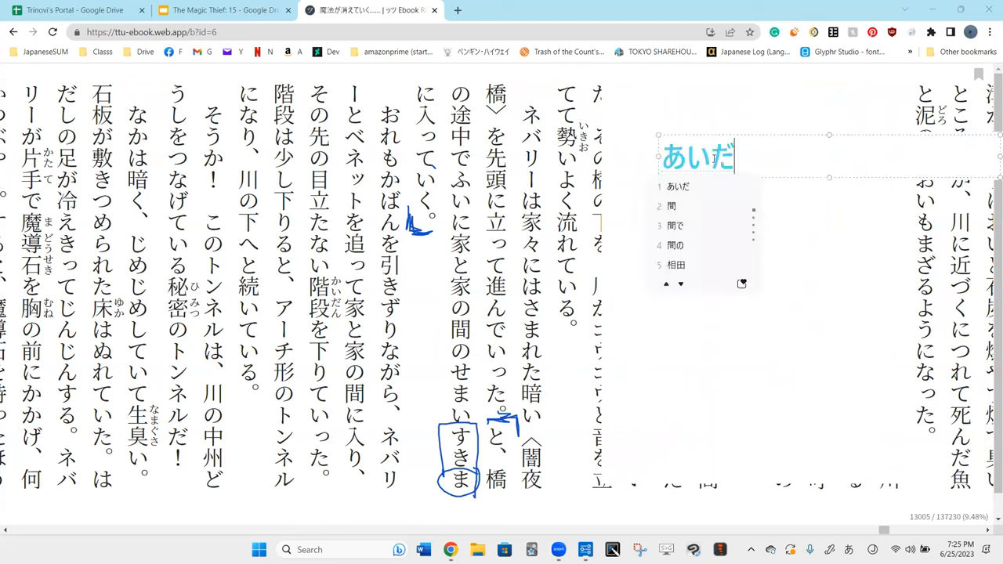
Convert あいだ to 間 and add 「ま」, 隙, 隙間 to the typed vocabulary note.
click(671, 205)
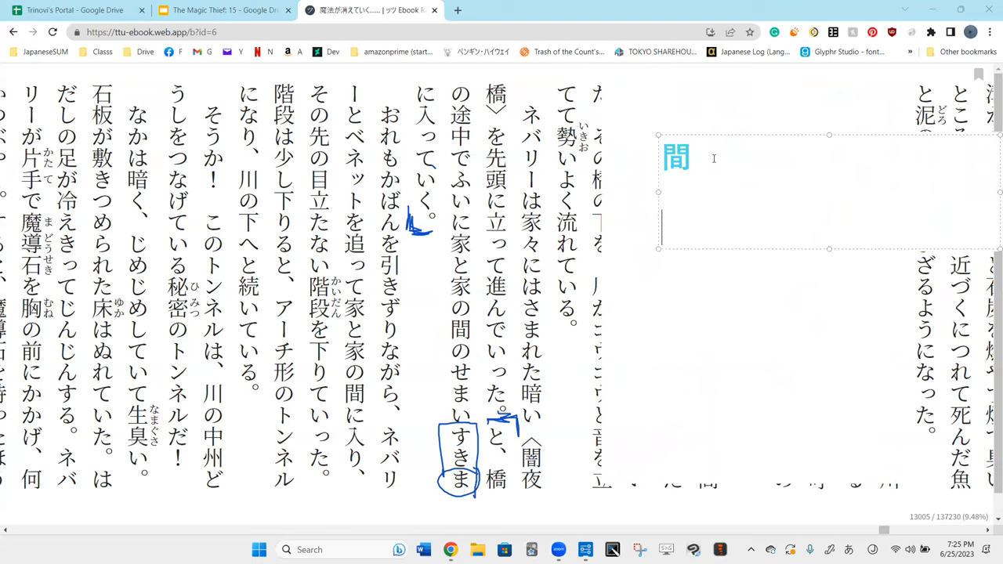
text(ま」)
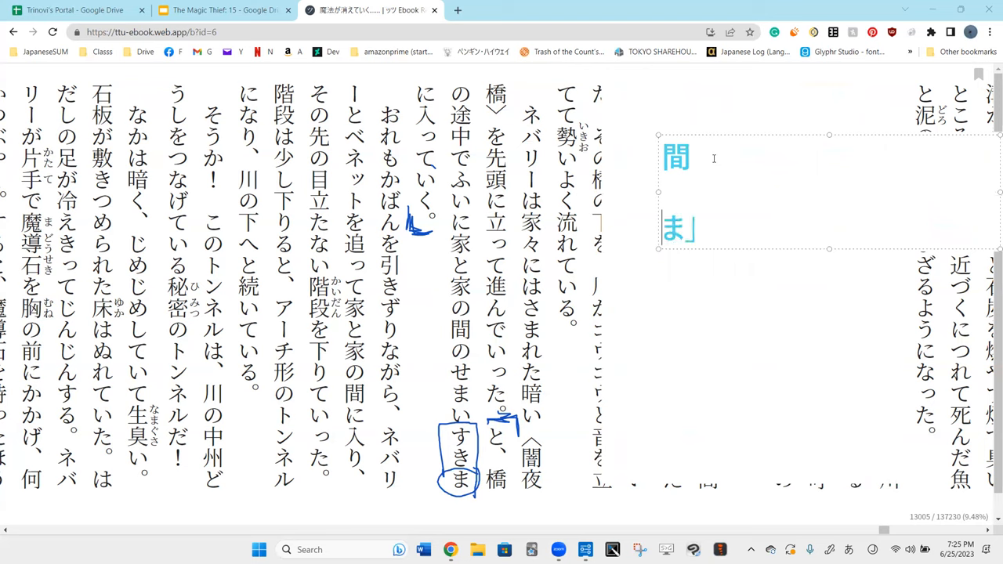
text(すk)
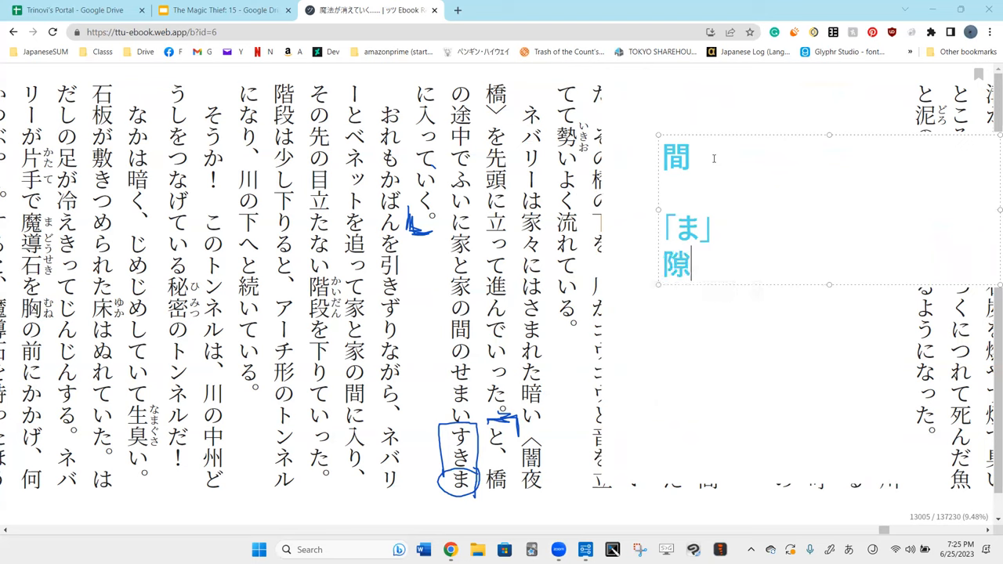
text(隙間)
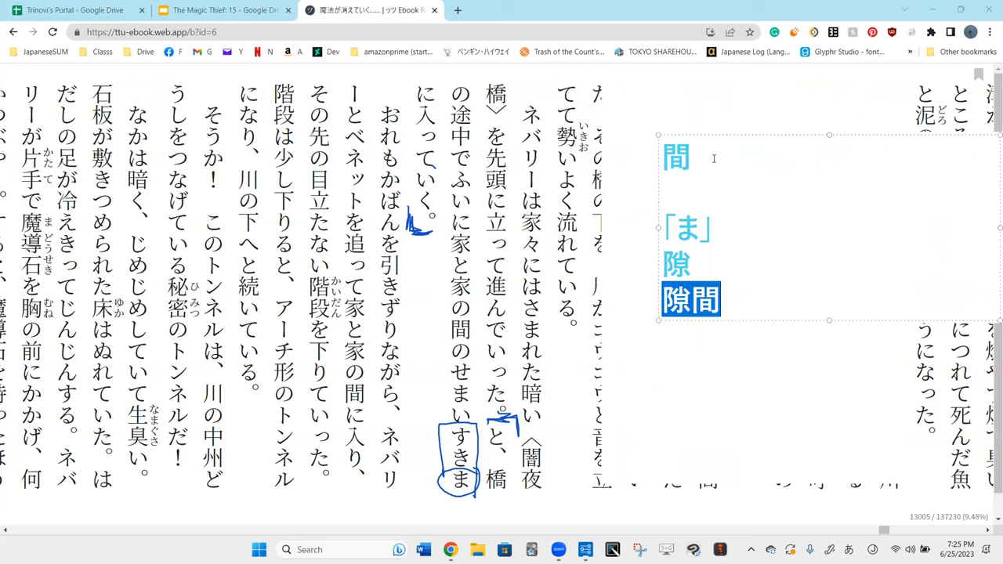
click(691, 301)
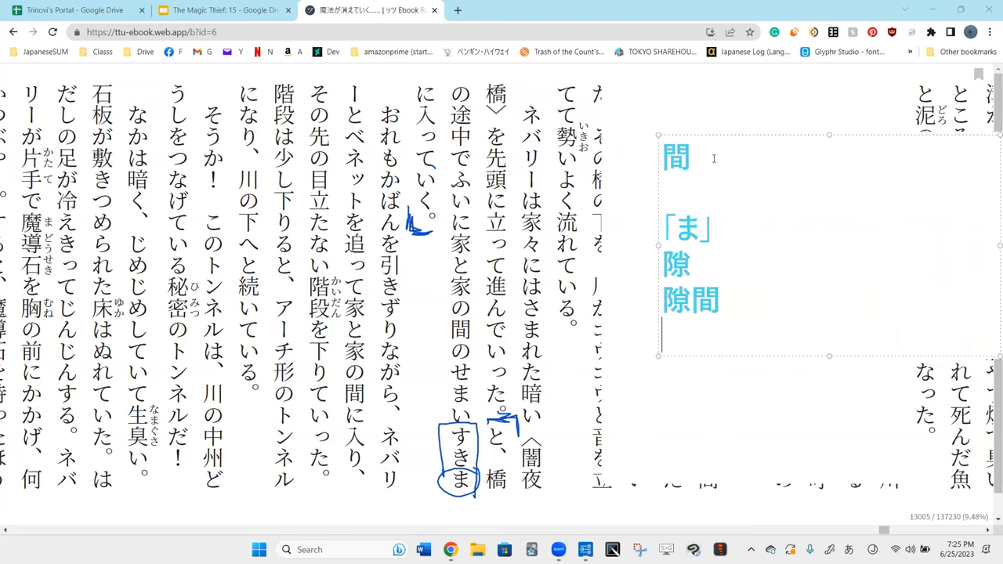
Continue the note with 広間 and ひろい, converting the readings with the IME.
text(ひる、、)
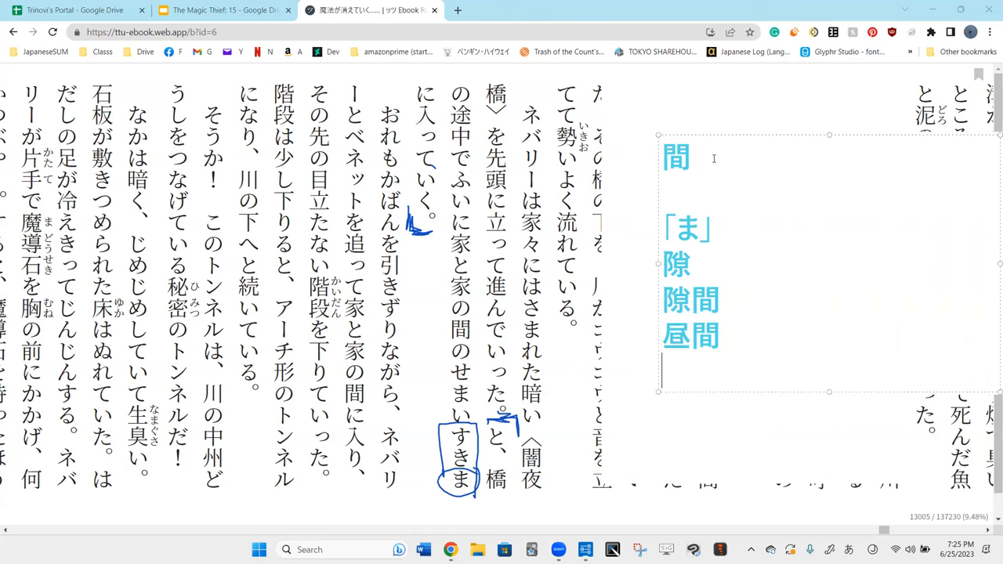
text(ひろま)
text(ほり)
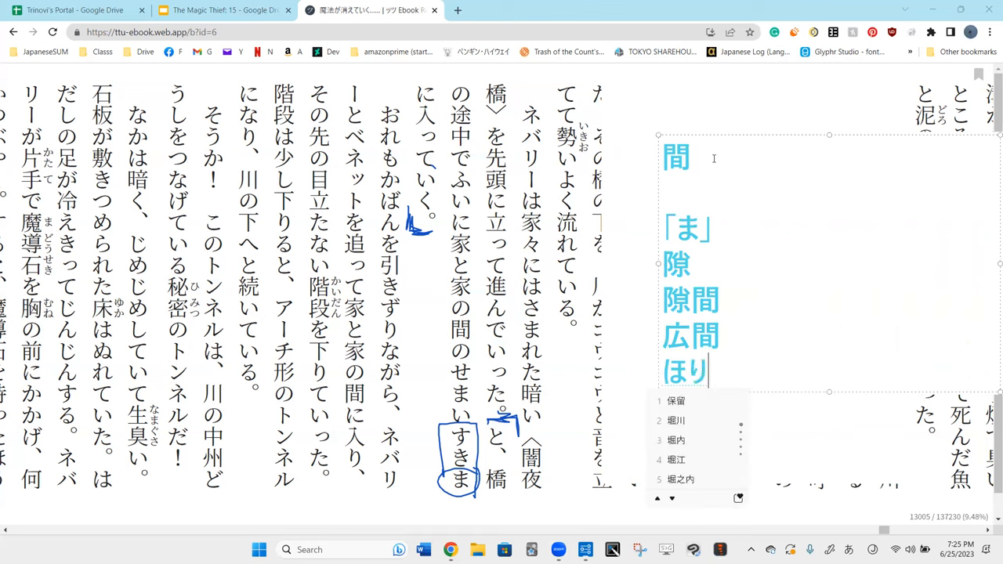
text(ひろい)
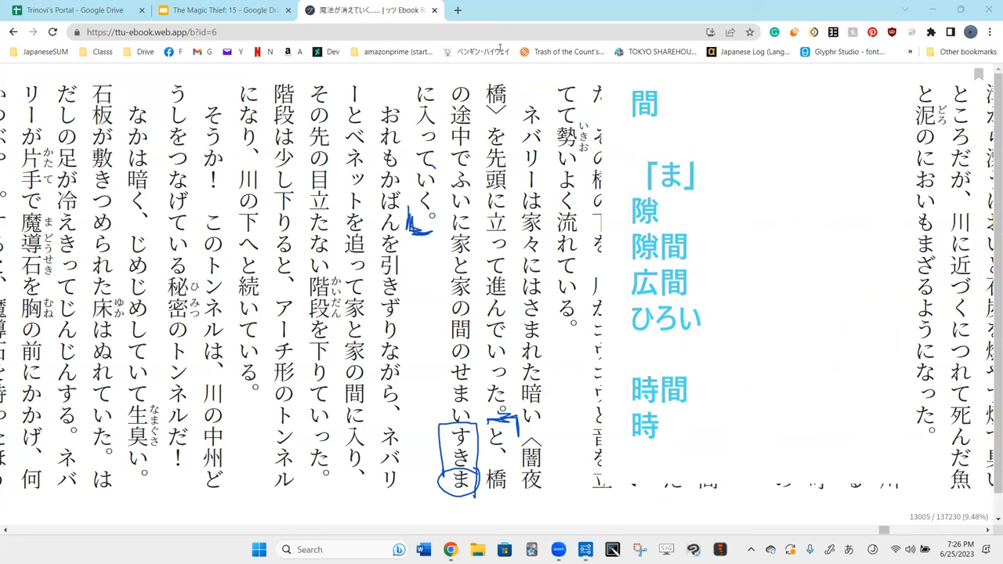
mouse_move(693, 400)
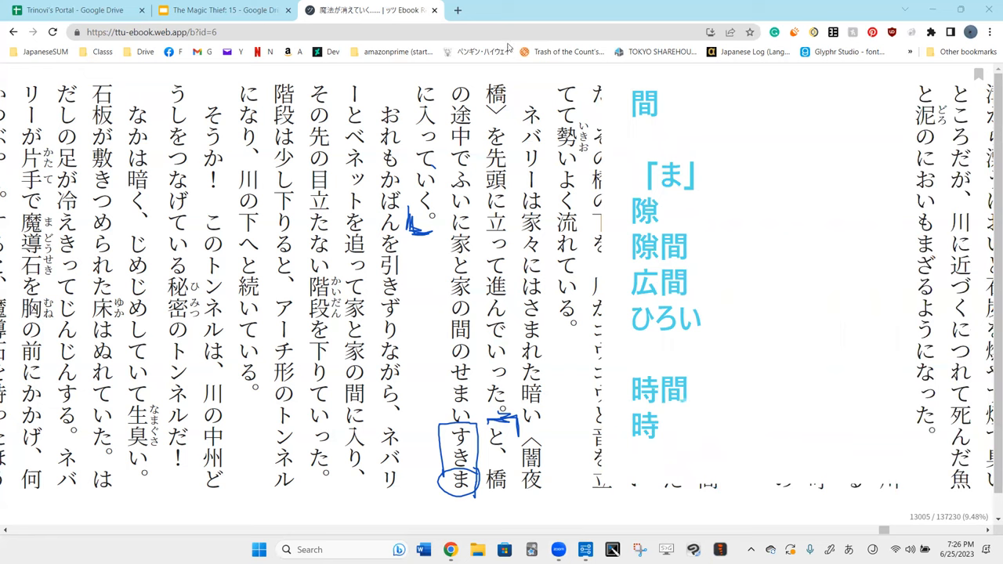
mouse_move(692, 116)
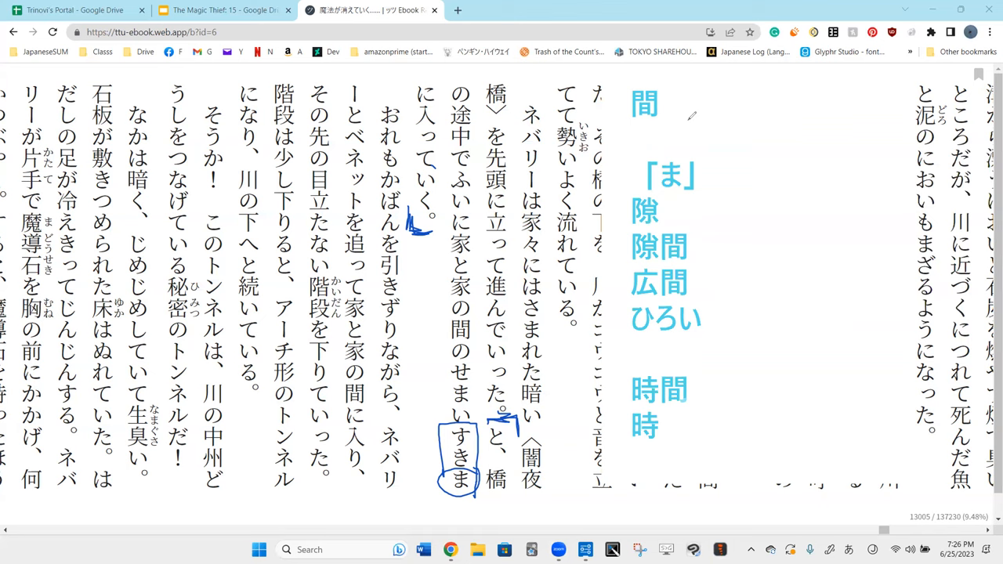
mouse_move(608, 162)
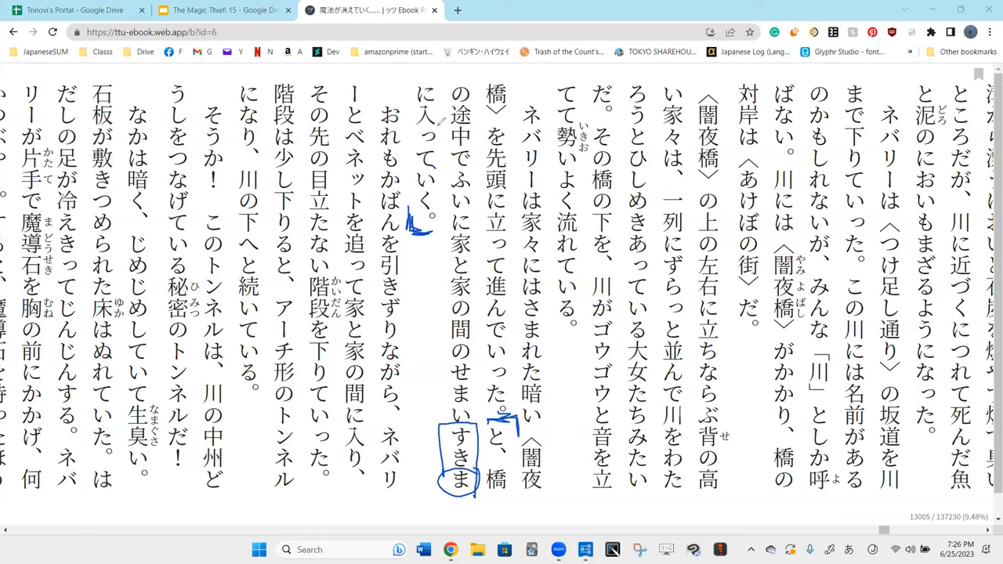
Draw a purple pen mark around the start of the ネバリーは家々 line.
drag(414, 69, 552, 65)
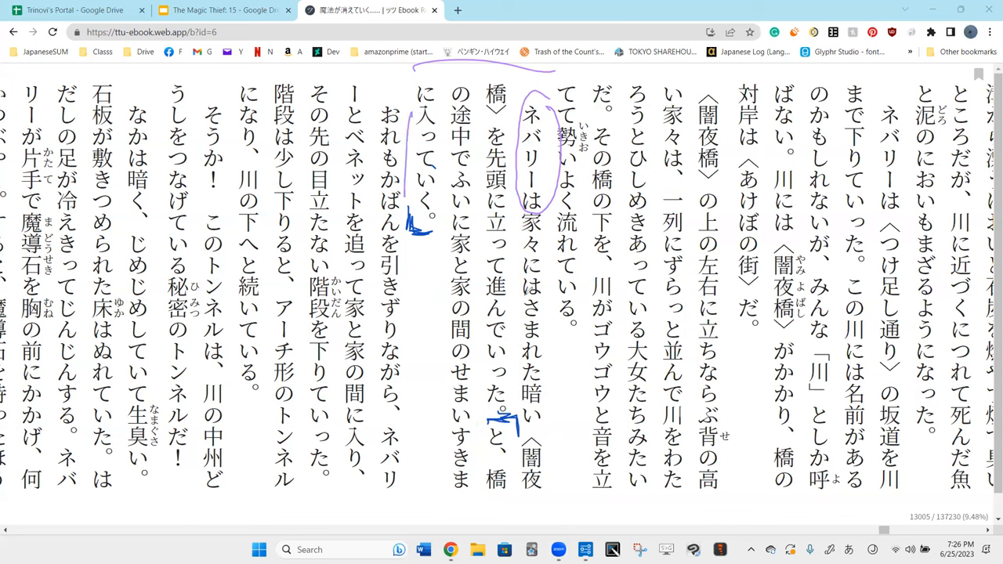
mouse_move(567, 420)
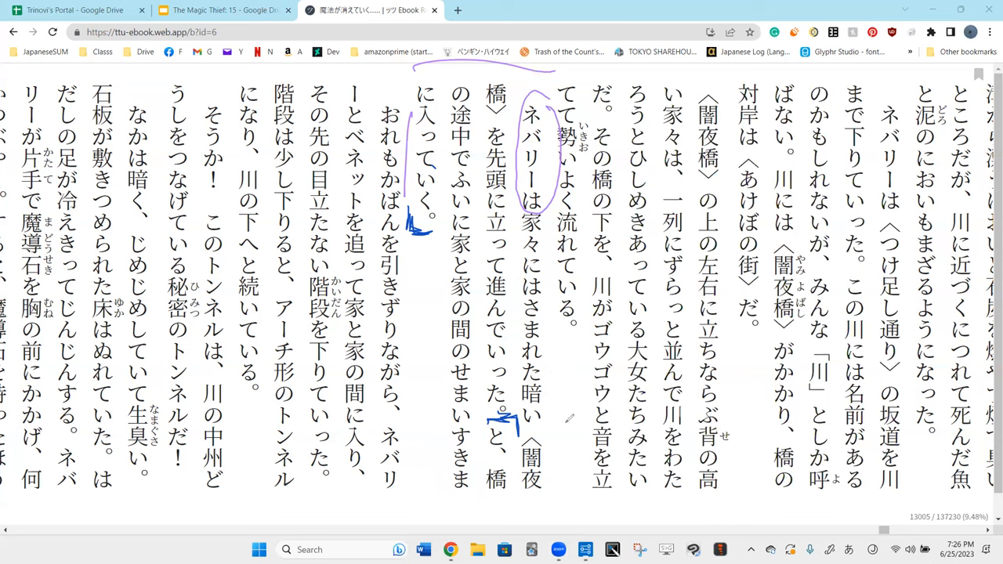
mouse_move(536, 125)
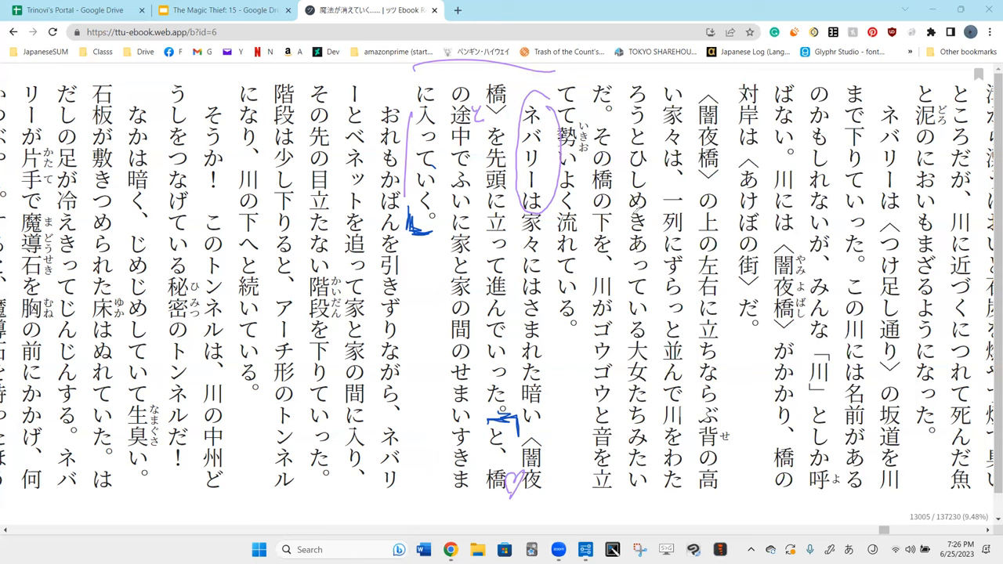
mouse_move(446, 251)
text(ふいにつく)
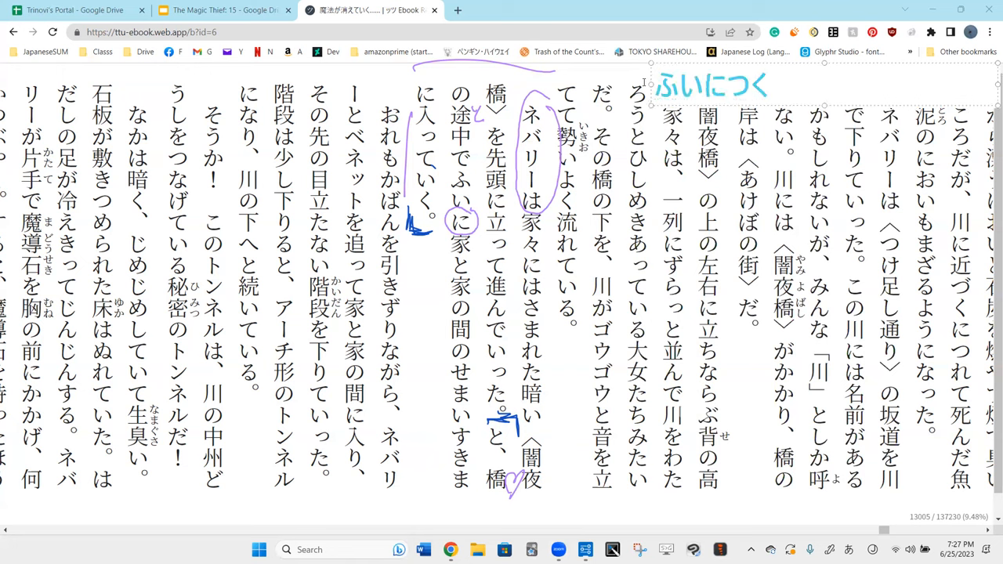
Finish typing the temporary ふいにつかれる lookup in the text overlay.
text(かれ)
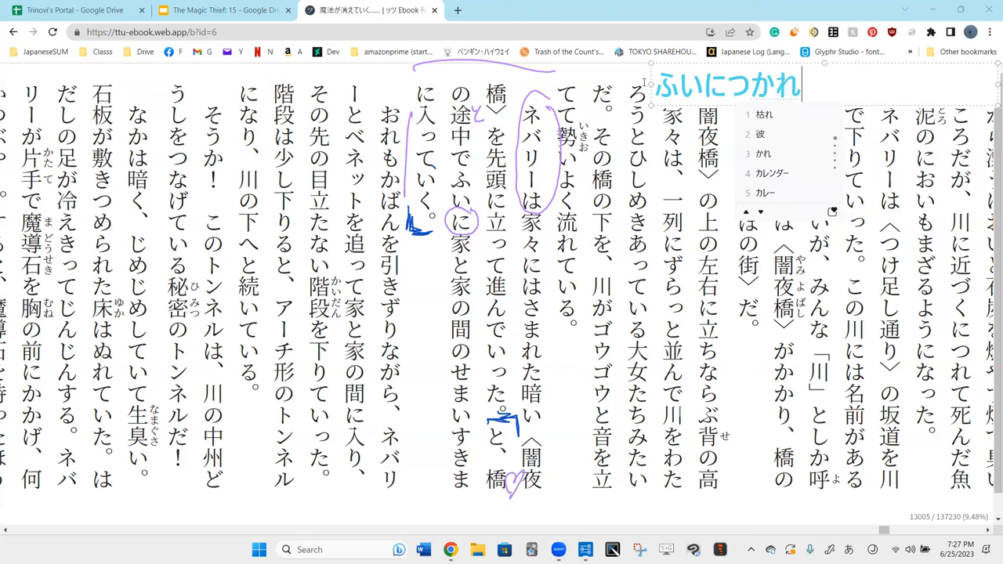
text(る)
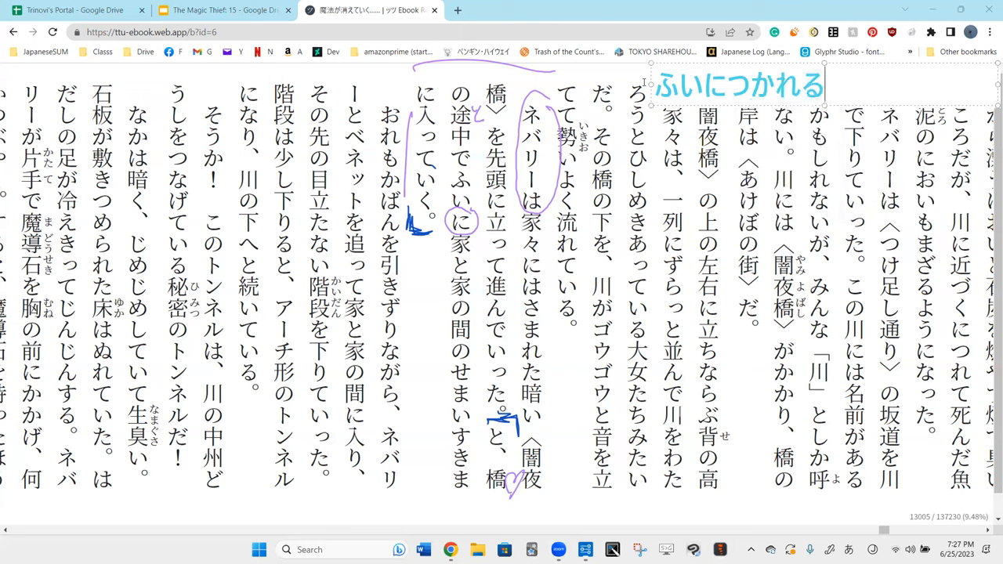
text(¥)
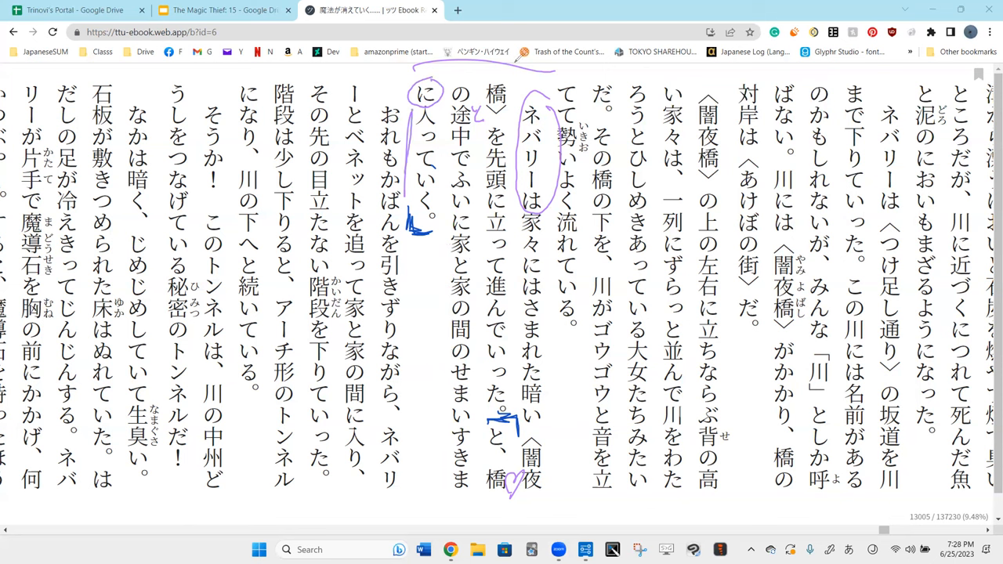
mouse_move(420, 152)
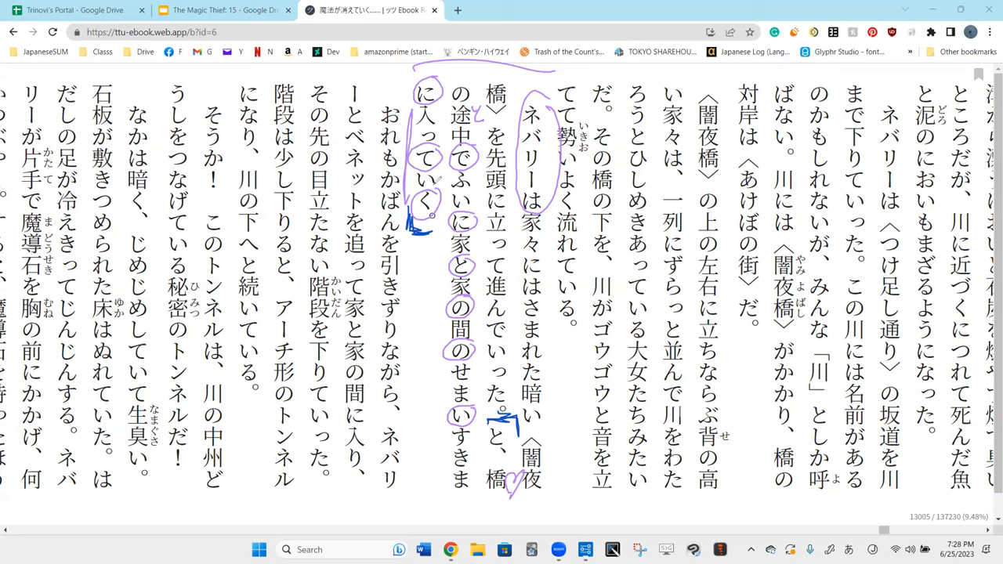
mouse_move(514, 112)
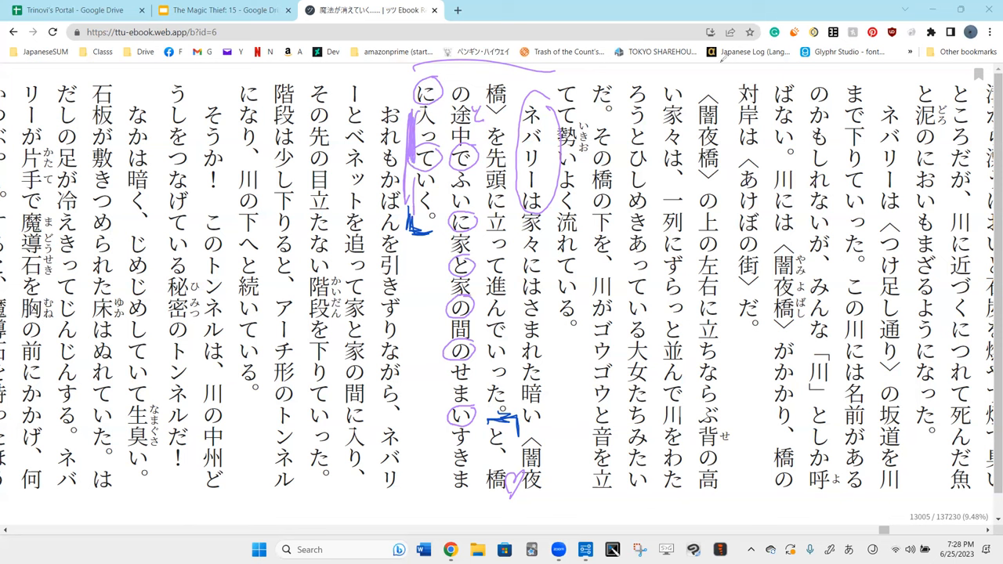
Jot a small purple pen note above the 対岸 column.
drag(709, 75, 734, 78)
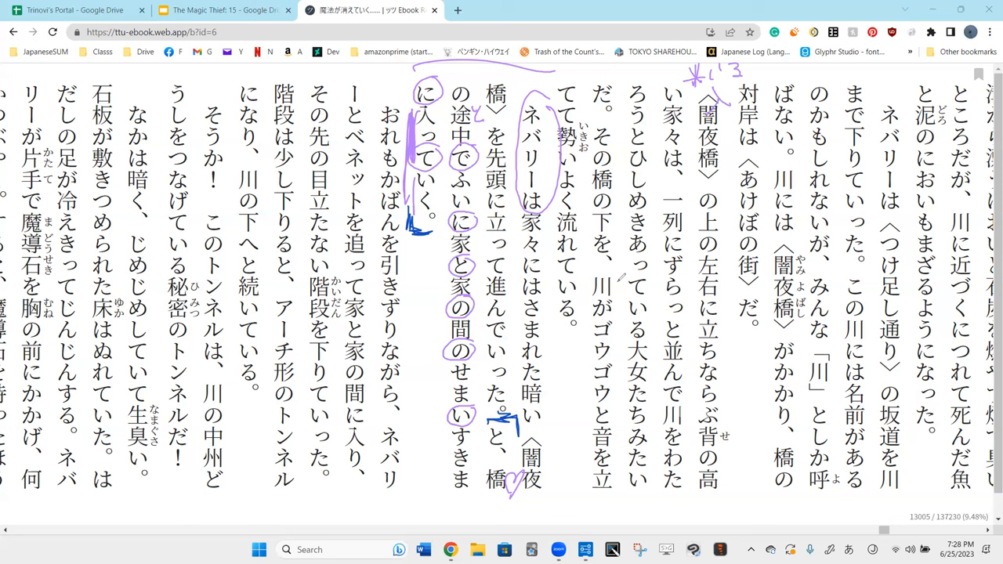
mouse_move(650, 62)
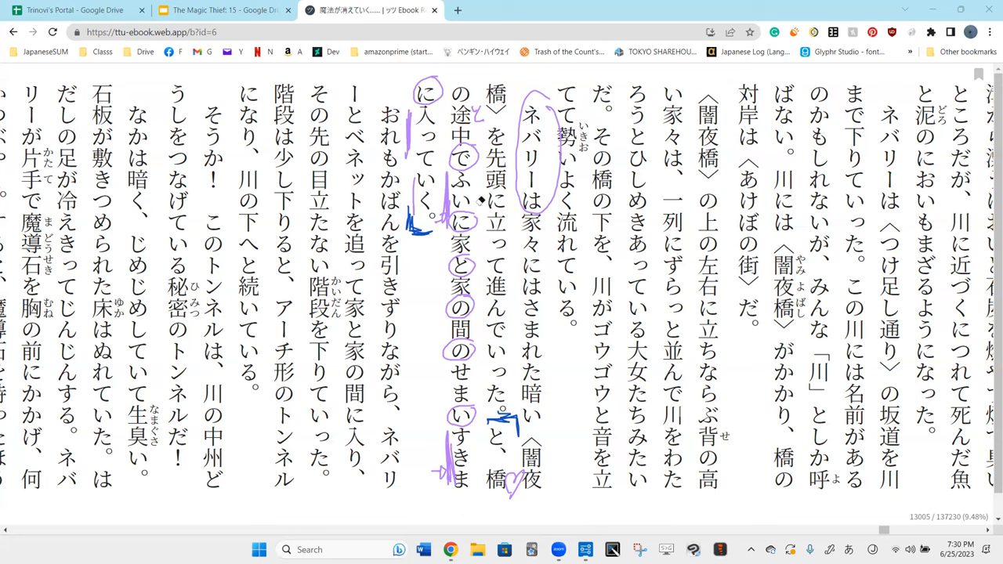
mouse_move(474, 200)
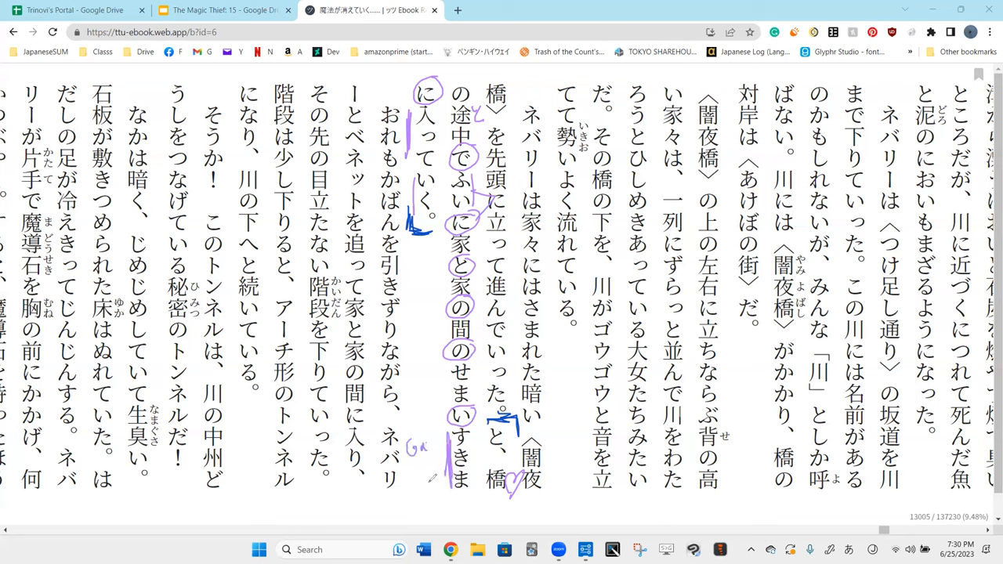
Add a small purple doodle with a heart beside すきま at the column bottom.
drag(408, 452, 439, 470)
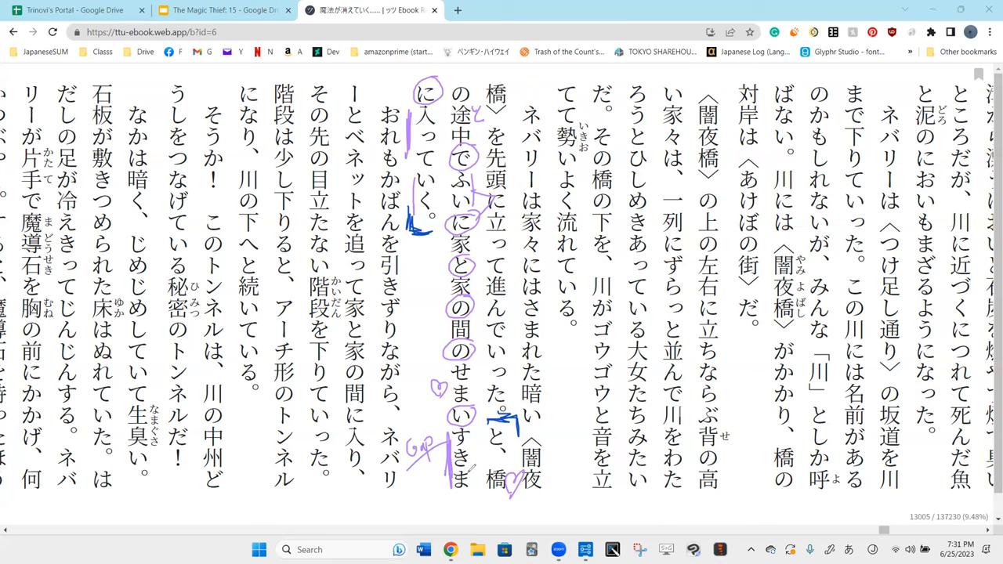
mouse_move(504, 532)
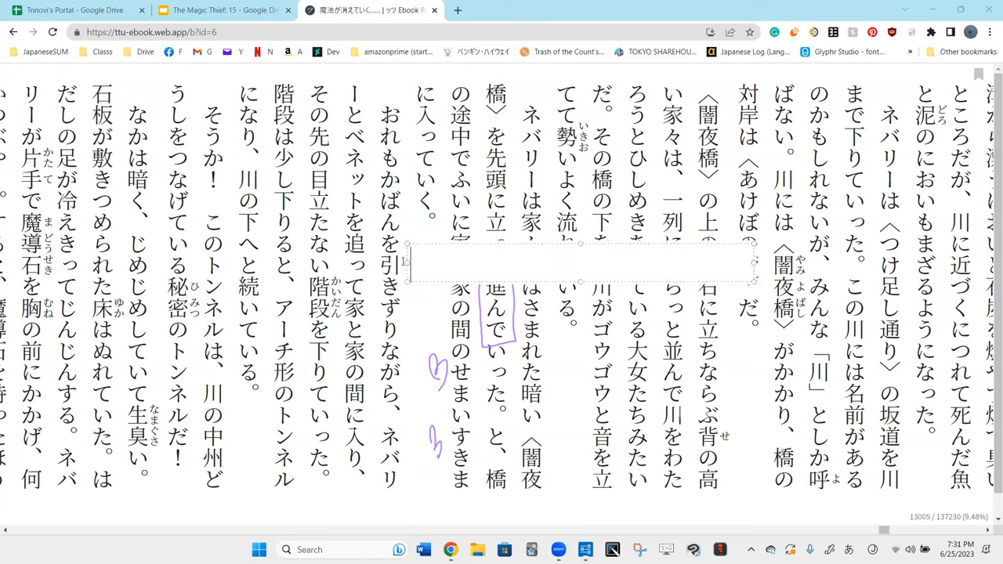
Type 続く into the text note and scribble a purple flourish beneath it.
text(続く)
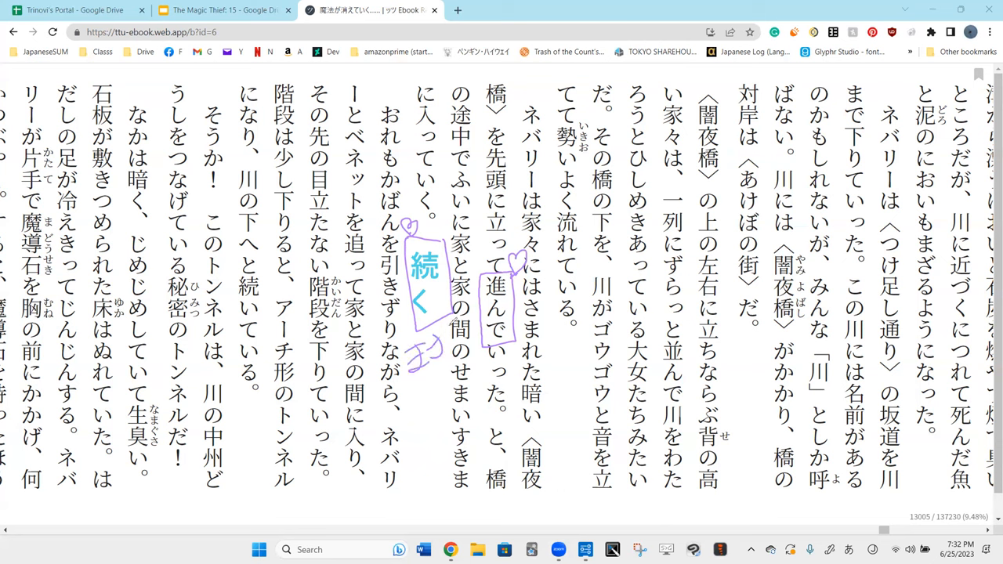
drag(384, 384, 451, 400)
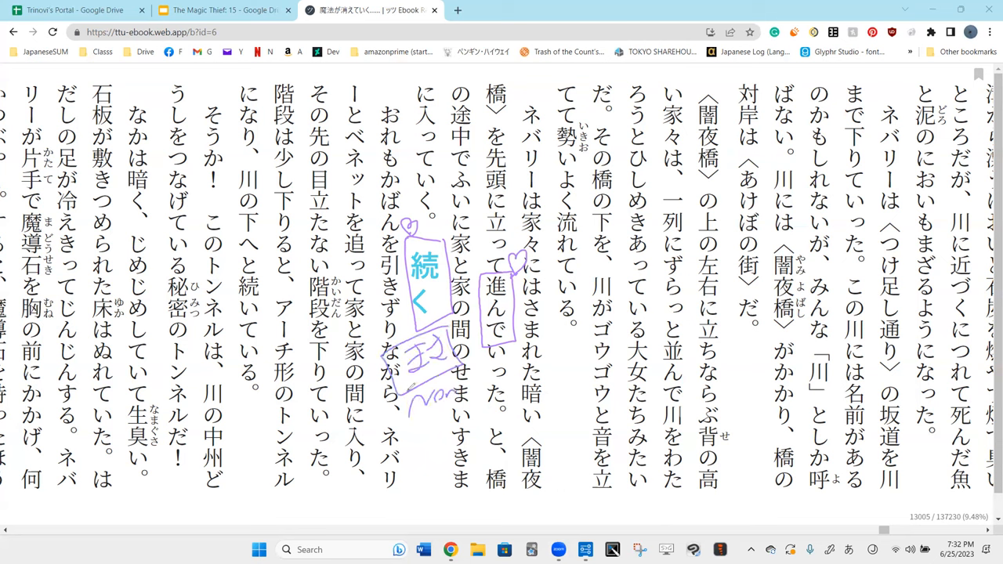